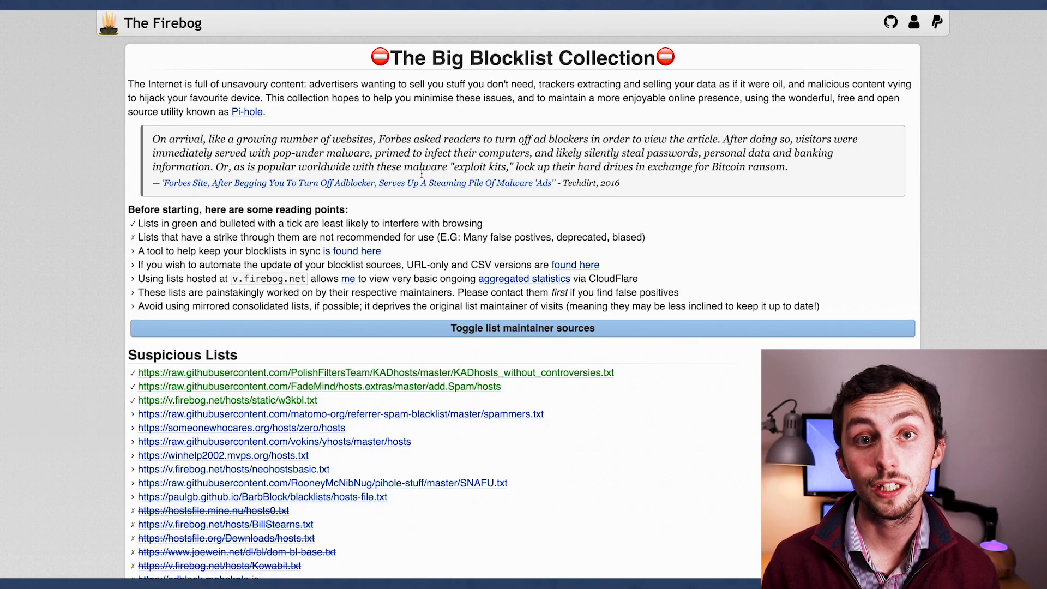
# - Add the Firebog tracking blocklist URLs as adlists with the comment 'firebog tracking'
pyautogui.scroll(-3)
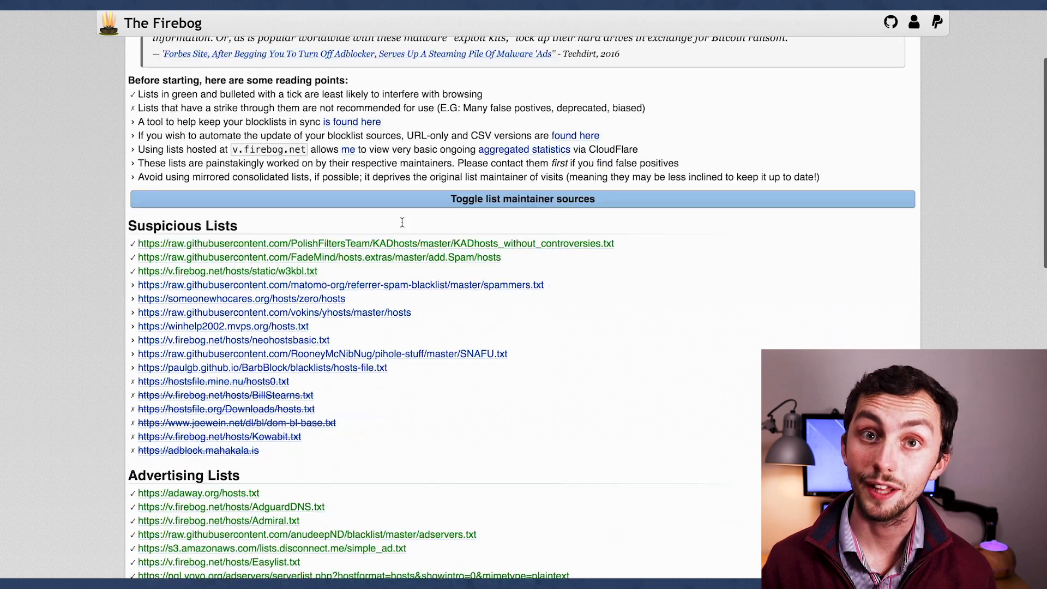
pyautogui.scroll(-3)
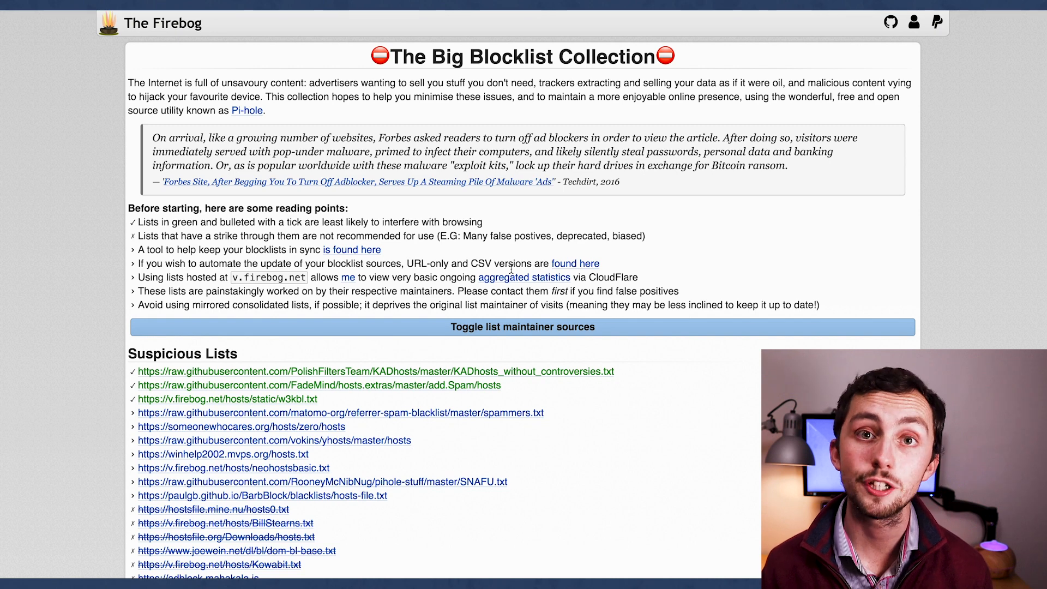
pyautogui.scroll(-3)
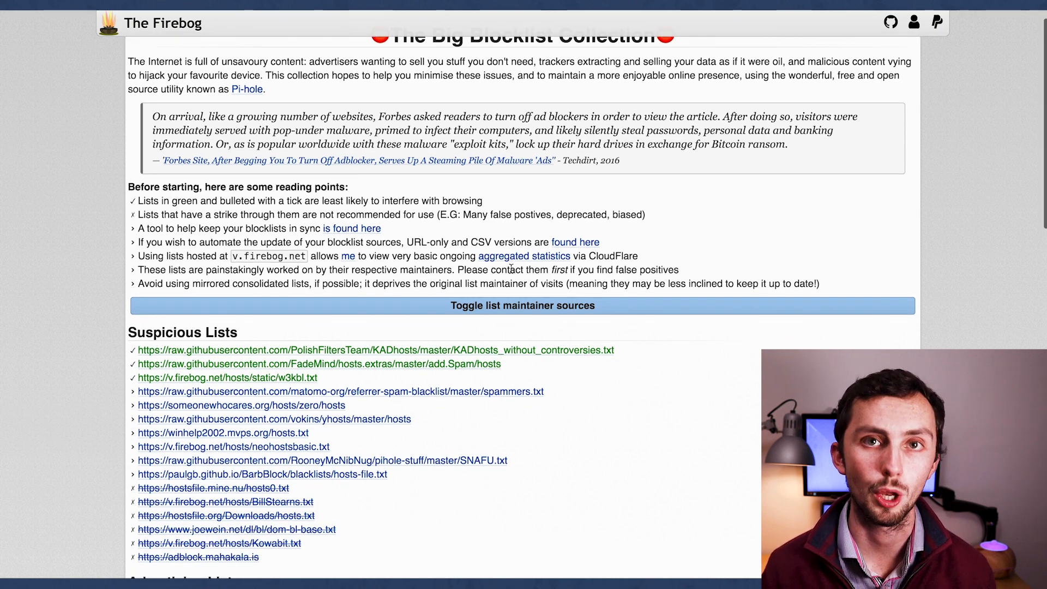
pyautogui.scroll(-3)
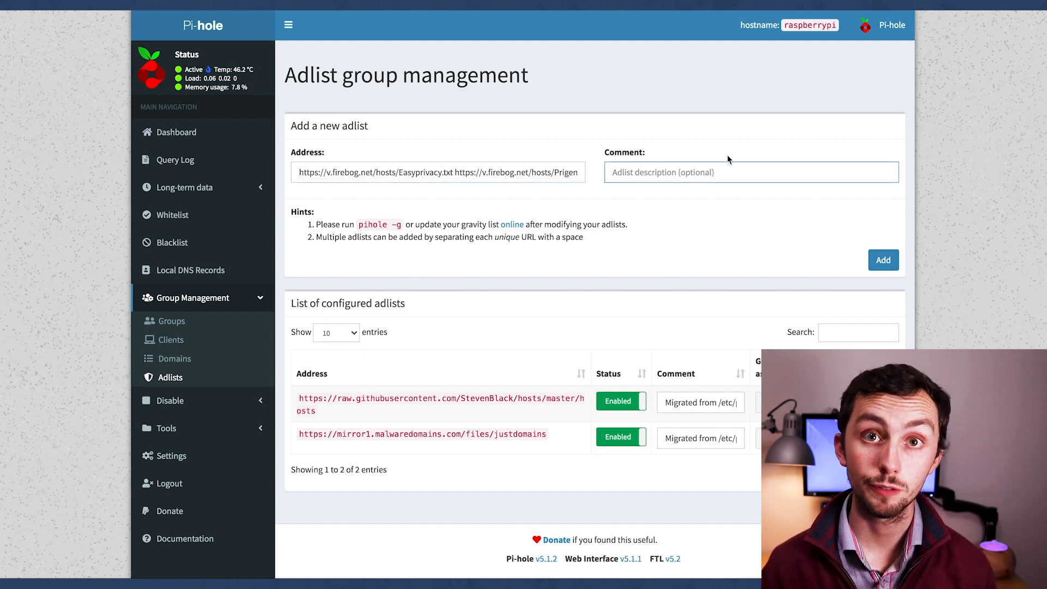
pyautogui.write('firebog')
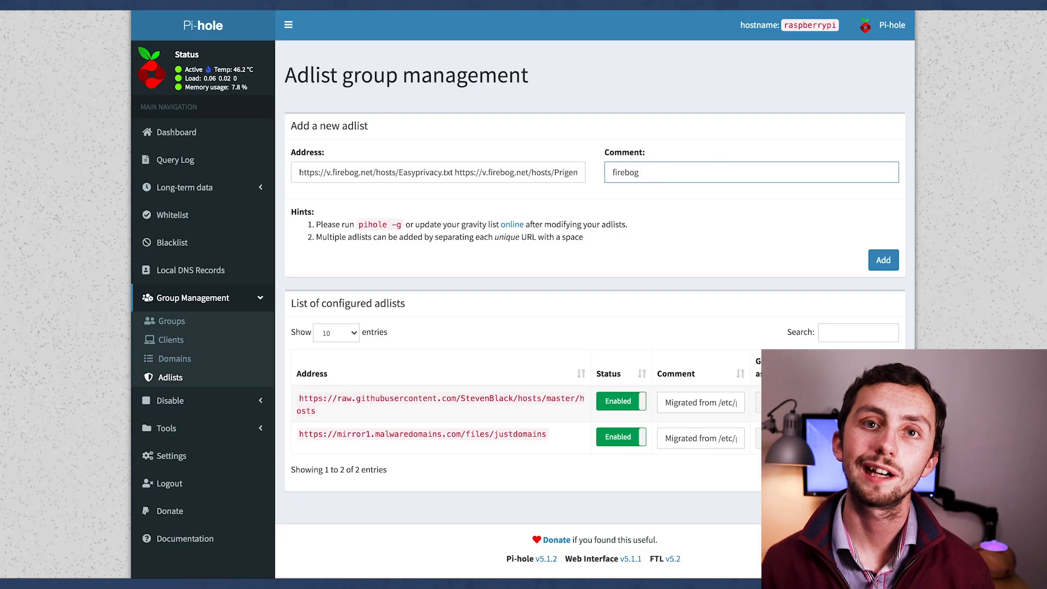
pyautogui.write('tracking')
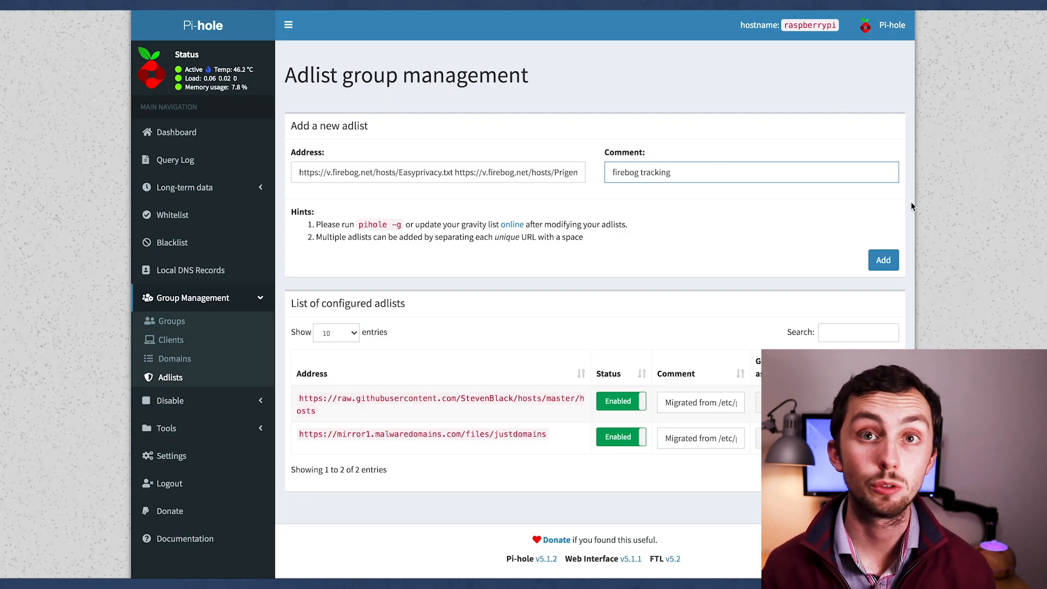
pyautogui.click(883, 259)
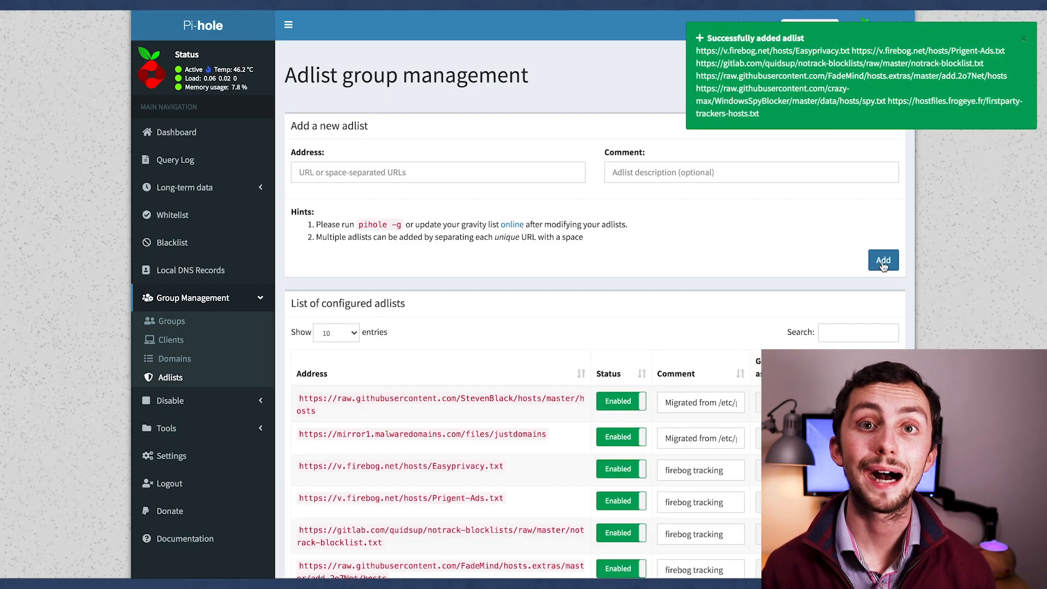
pyautogui.scroll(-3)
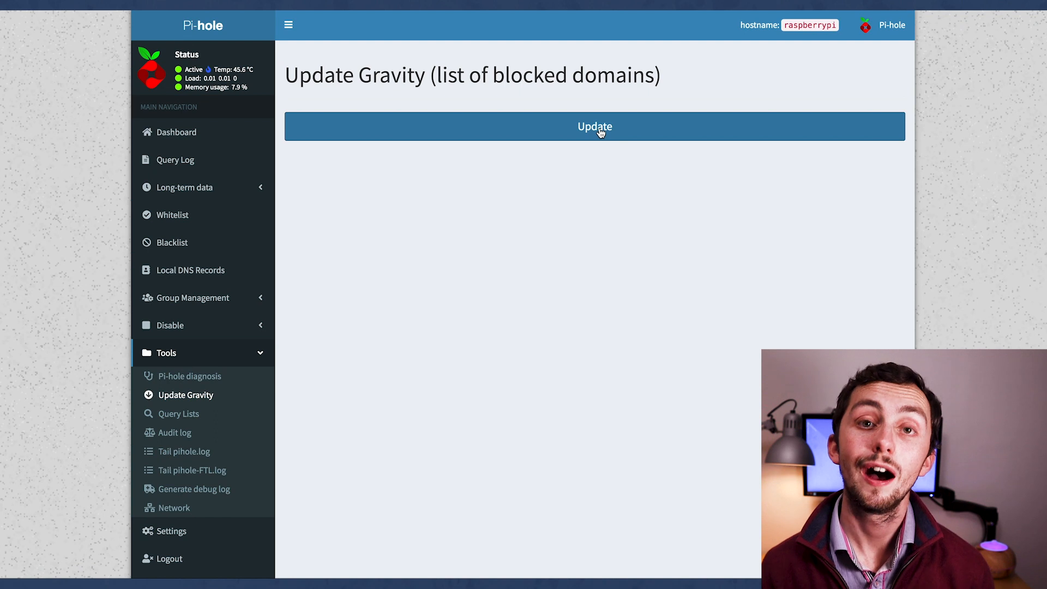
# - Run Update Gravity and follow its output until it reports Success
pyautogui.click(594, 126)
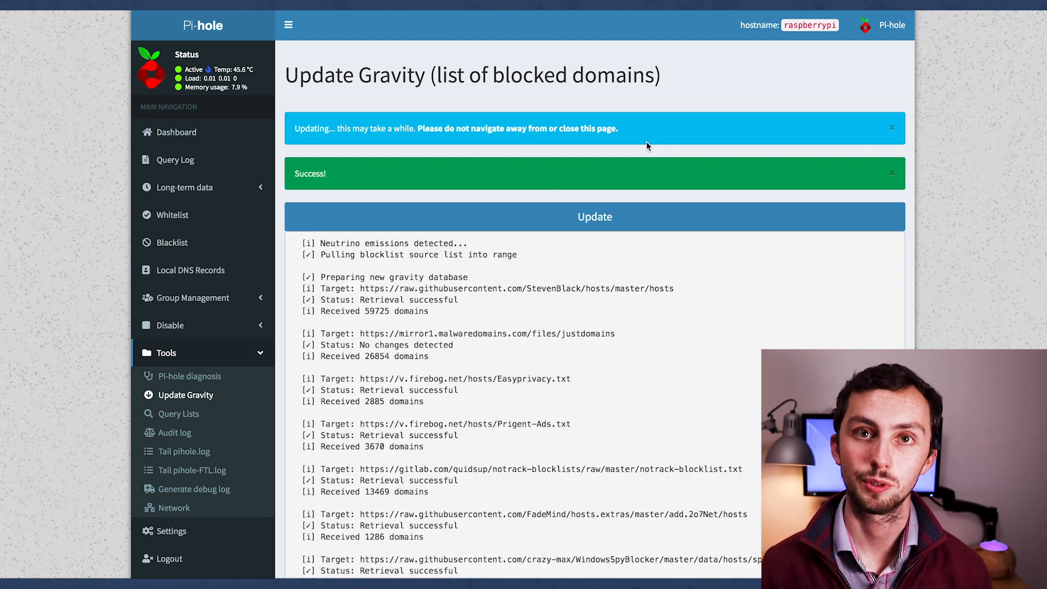
pyautogui.scroll(-3)
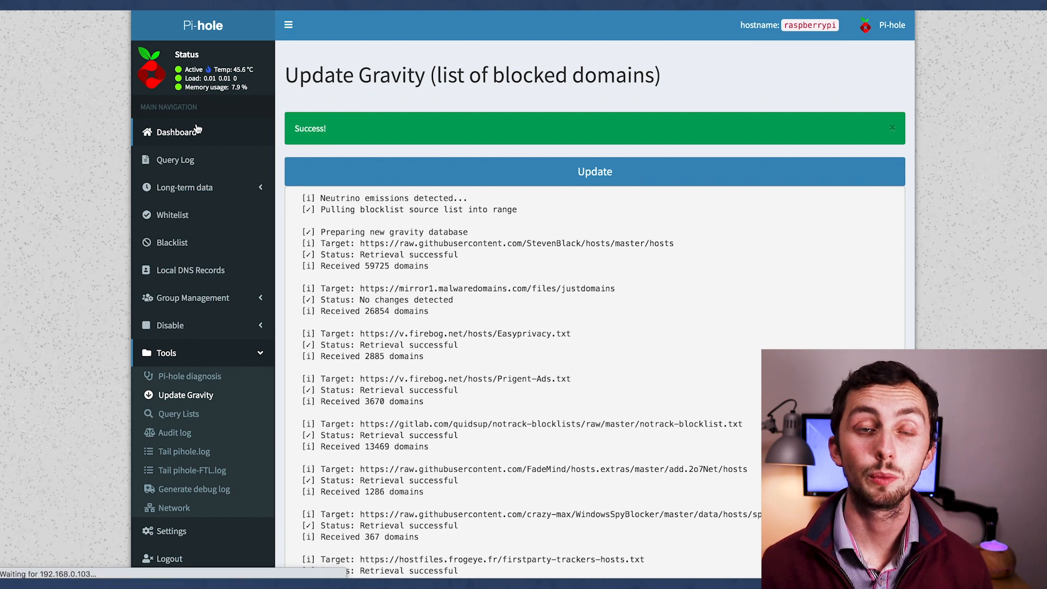
# - View the dashboard's 138,301 blocklist domains and its Top Blocked Domains table
pyautogui.click(177, 132)
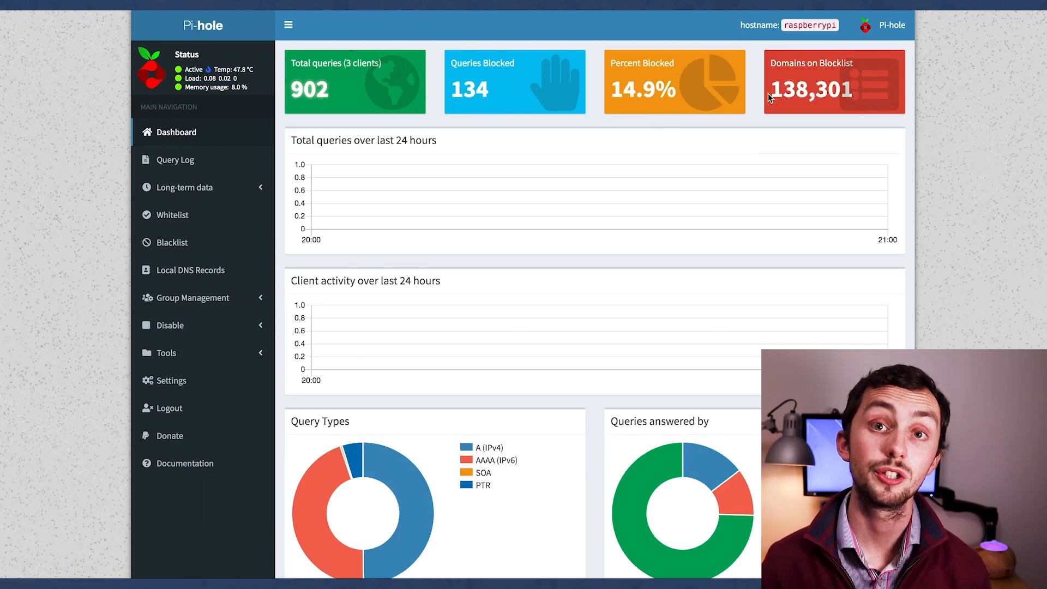
pyautogui.scroll(-3)
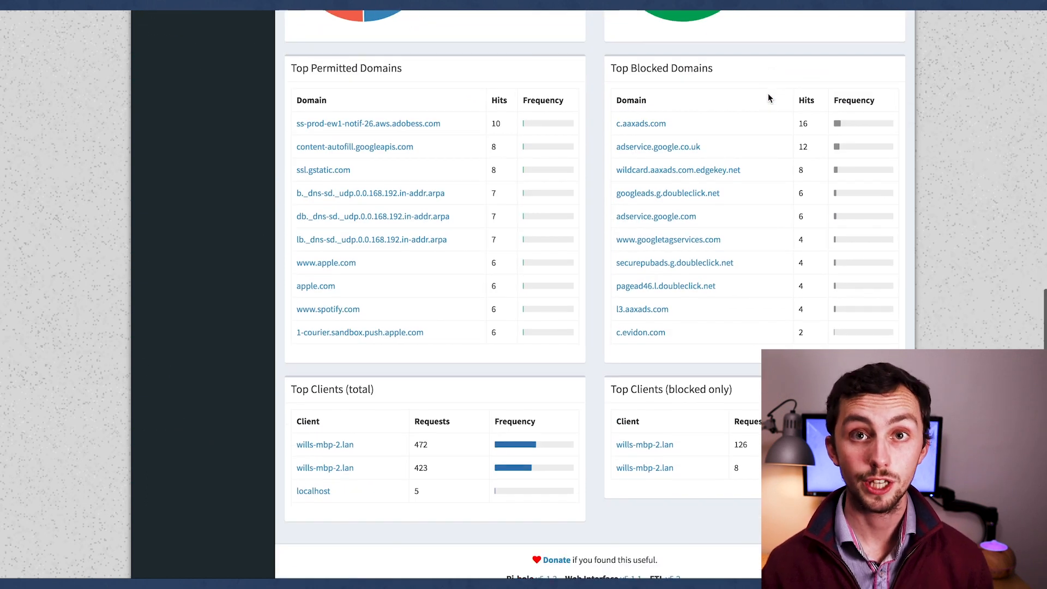
pyautogui.scroll(-3)
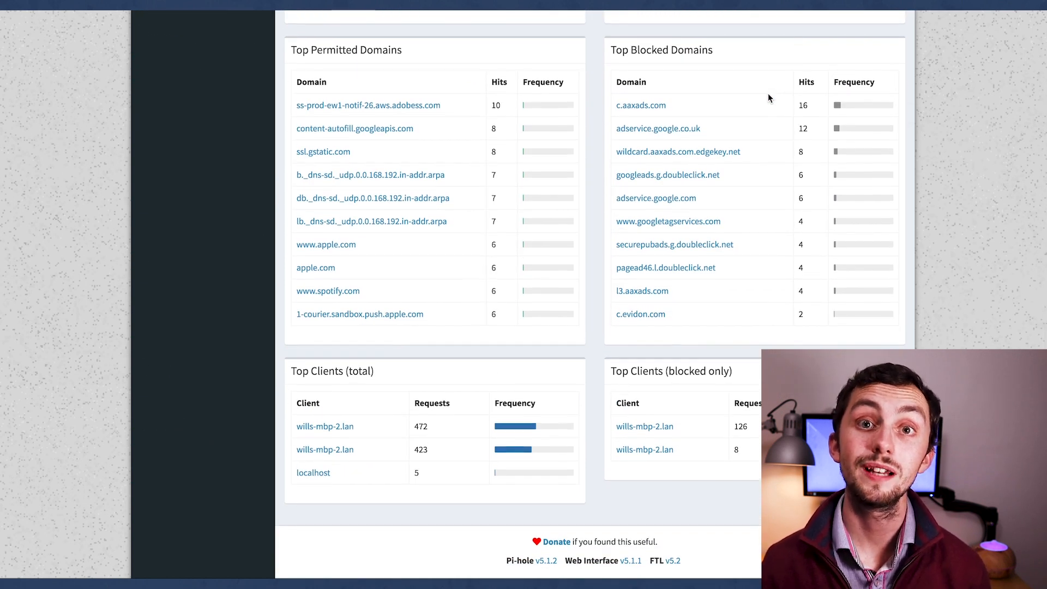
pyautogui.scroll(3)
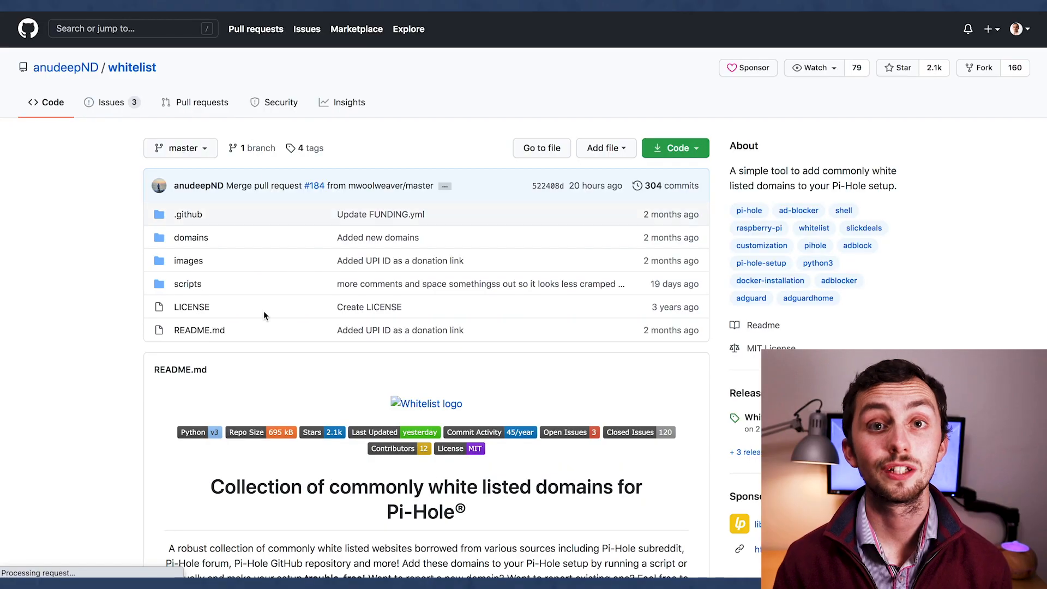
# - Scroll through the anudeepND/whitelist repository README on GitHub
pyautogui.scroll(-3)
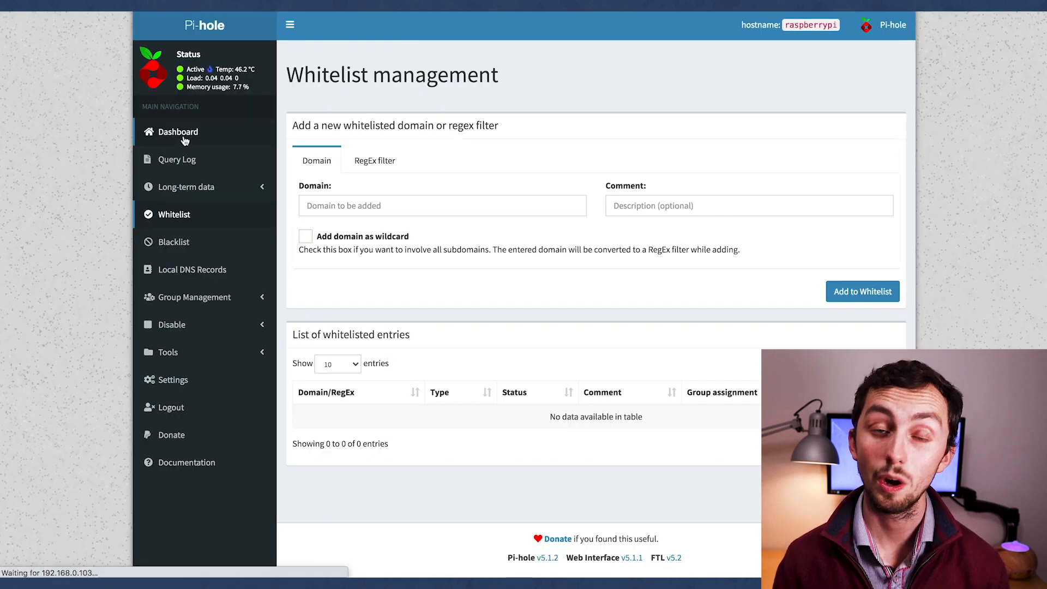
# - Reload the whitelist to show domains like 0.client-channel.google.com and 1drv.com
pyautogui.click(176, 132)
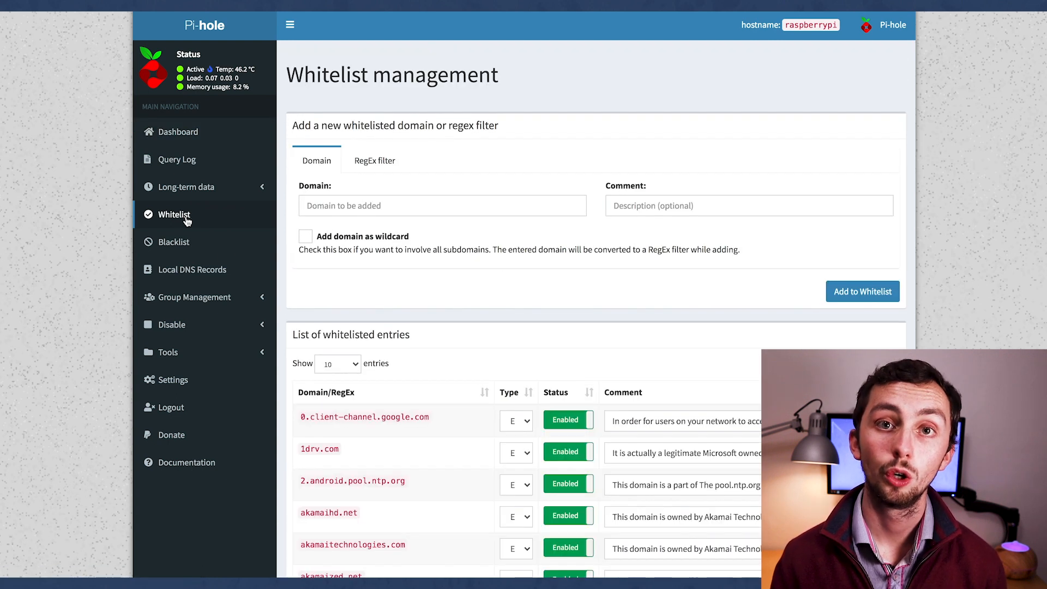
pyautogui.scroll(-3)
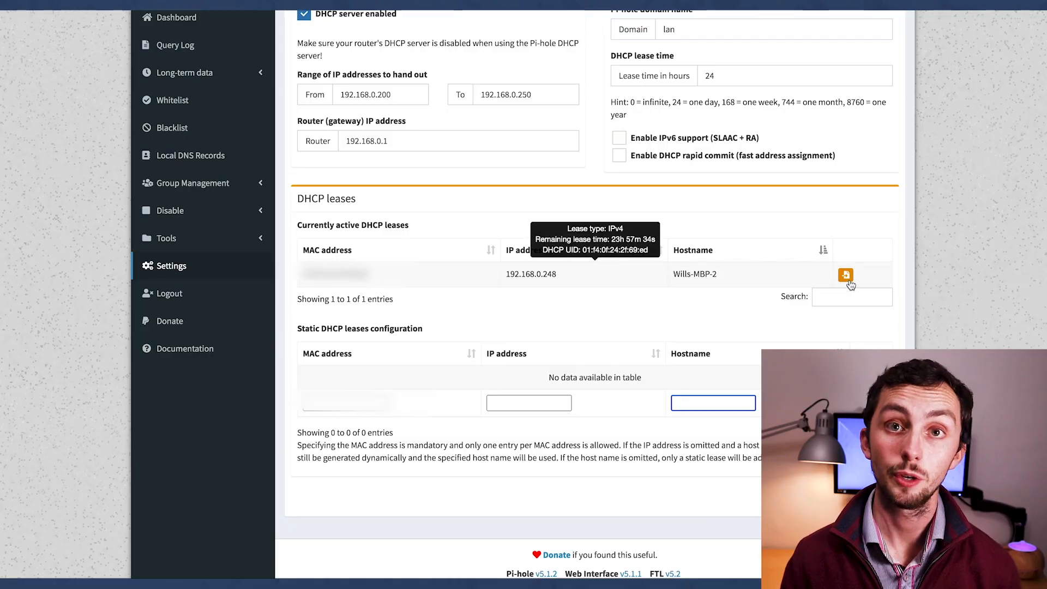
# - Copy the 192.168.0.248 active lease into a static reservation and edit its IP address
pyautogui.click(845, 274)
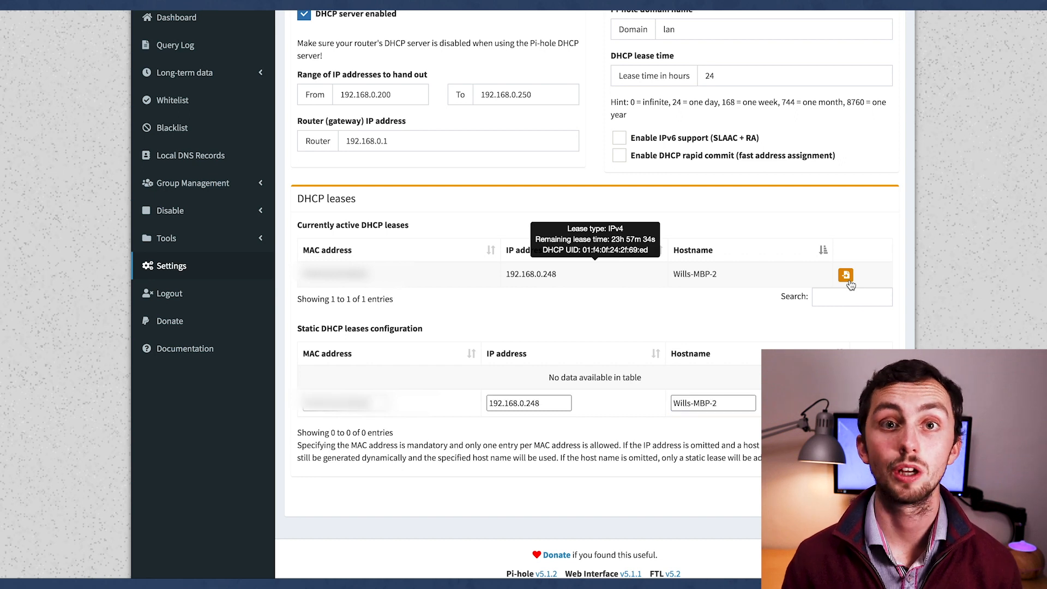
pyautogui.click(528, 402)
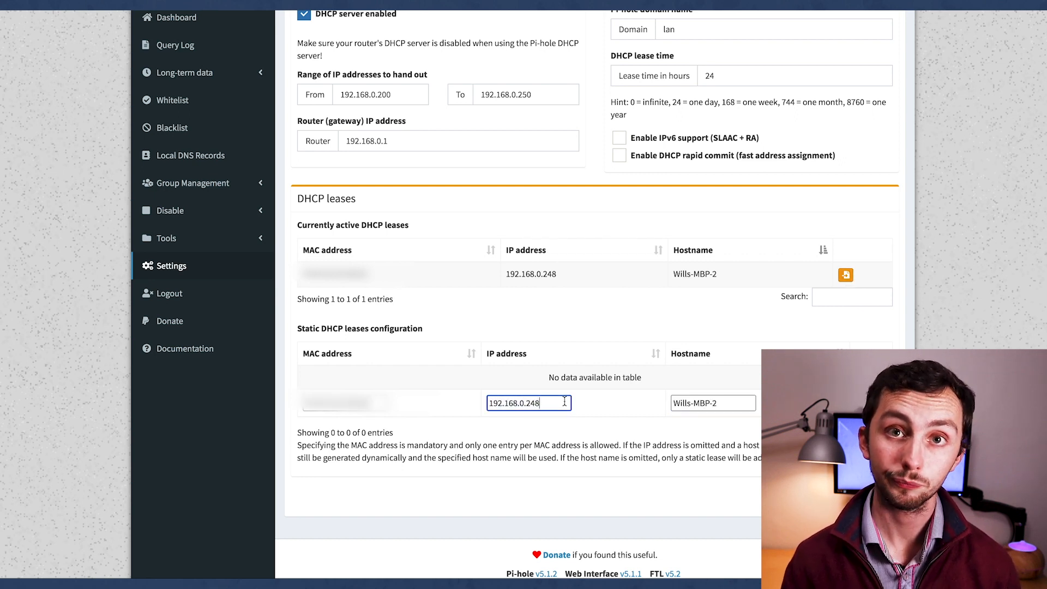
pyautogui.press('BackSpace')
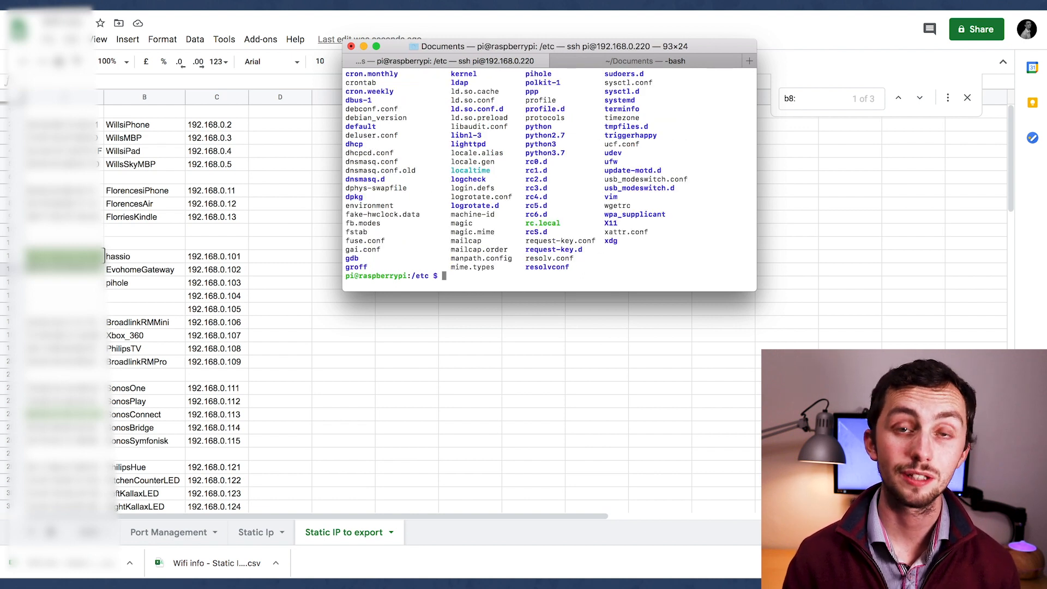
# - Go to /etc/dnsmasq.d and view 04-pihole-static-dhcp.conf with less
pyautogui.write('cd dnsmasq.d/')
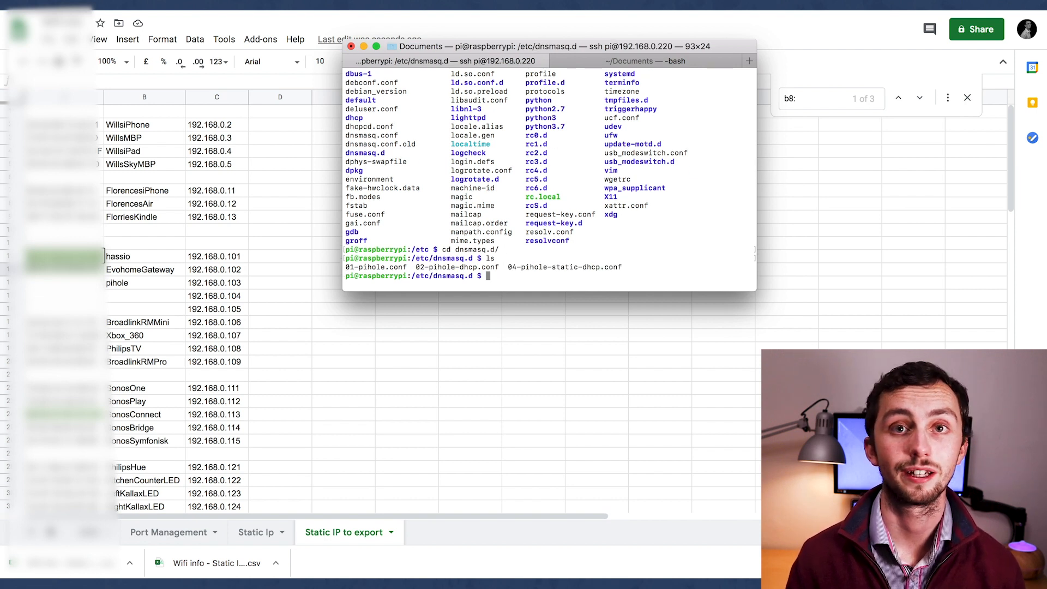
pyautogui.write('le')
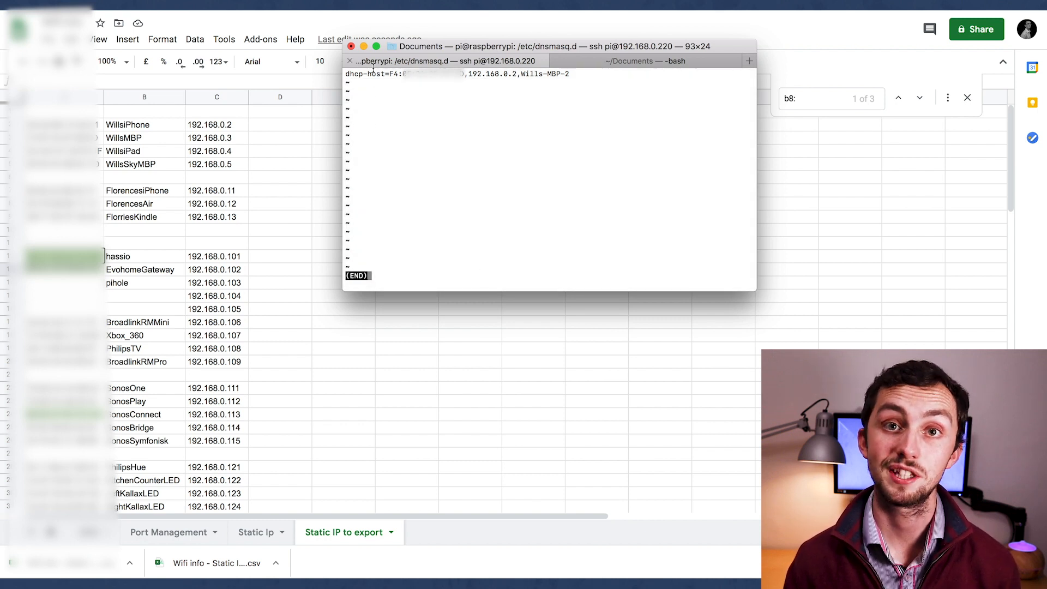
pyautogui.doubleClick(367, 74)
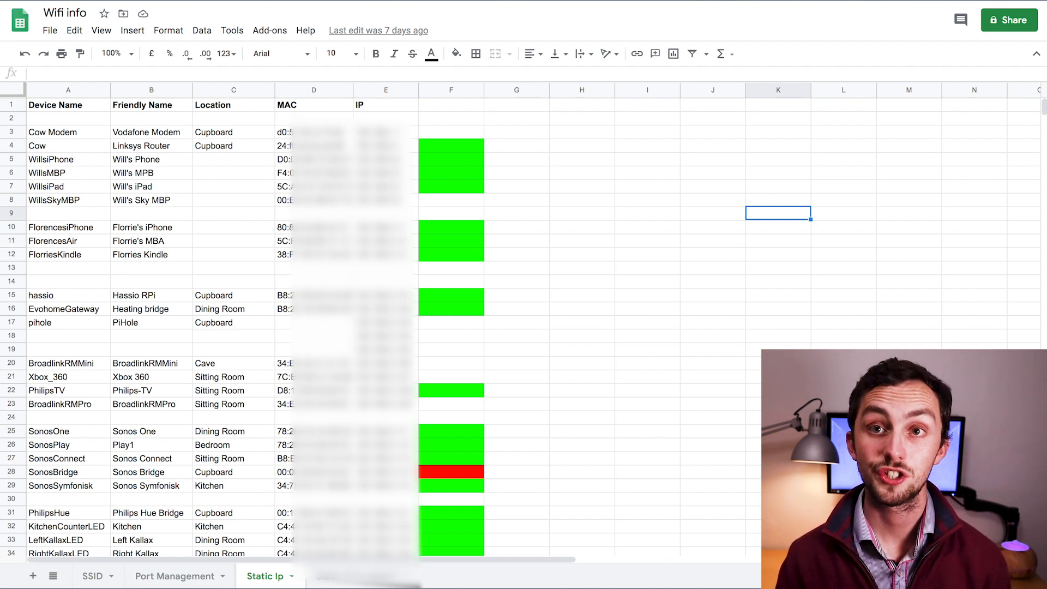
# - Switch to the Static Ip sheet of the Wifi info spreadsheet
pyautogui.click(357, 576)
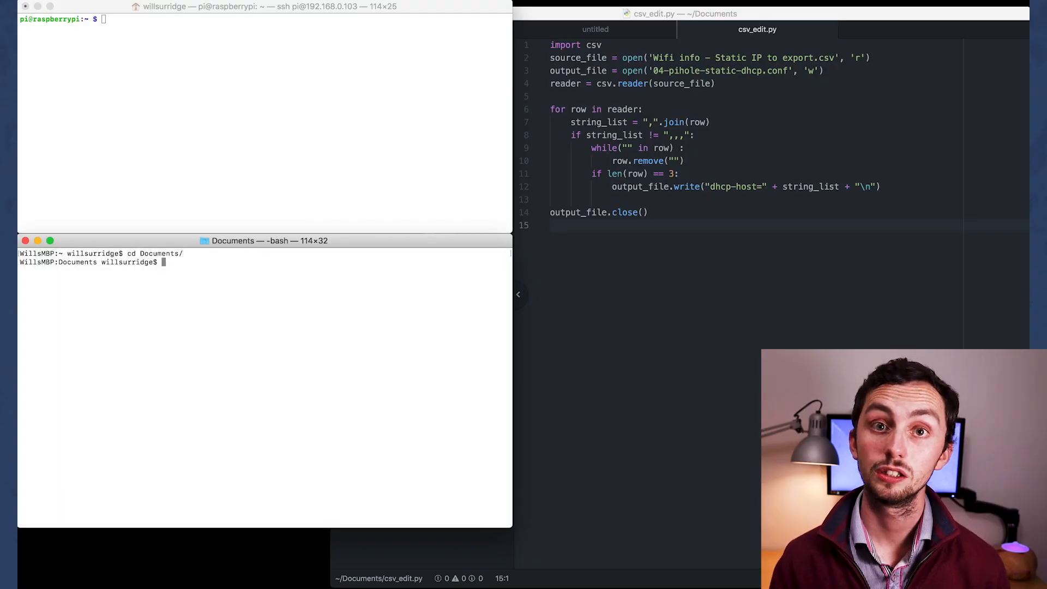
pyautogui.write('python3')
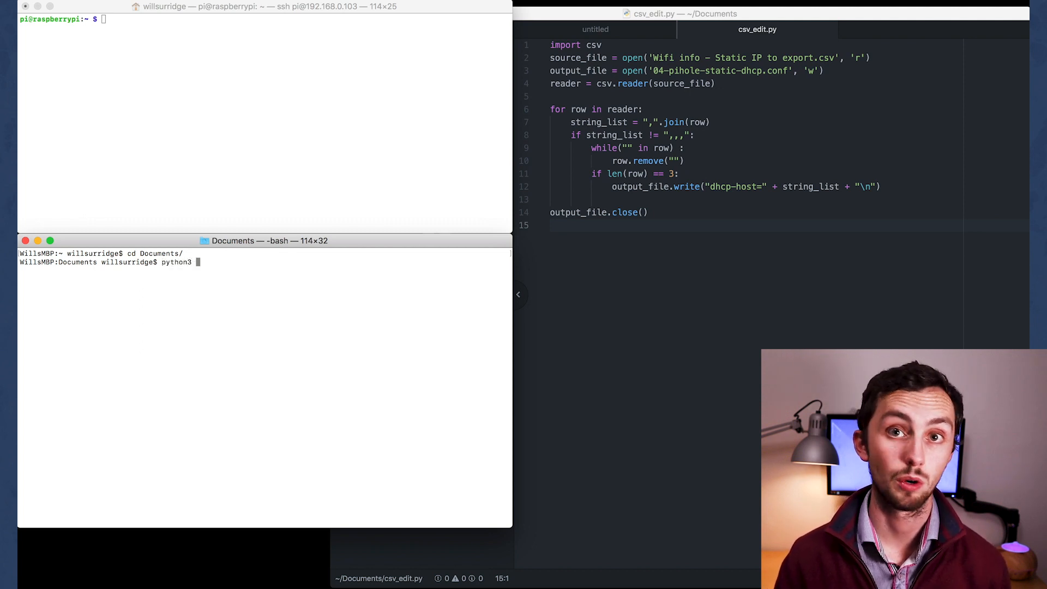
pyautogui.write('csv_edit.py')
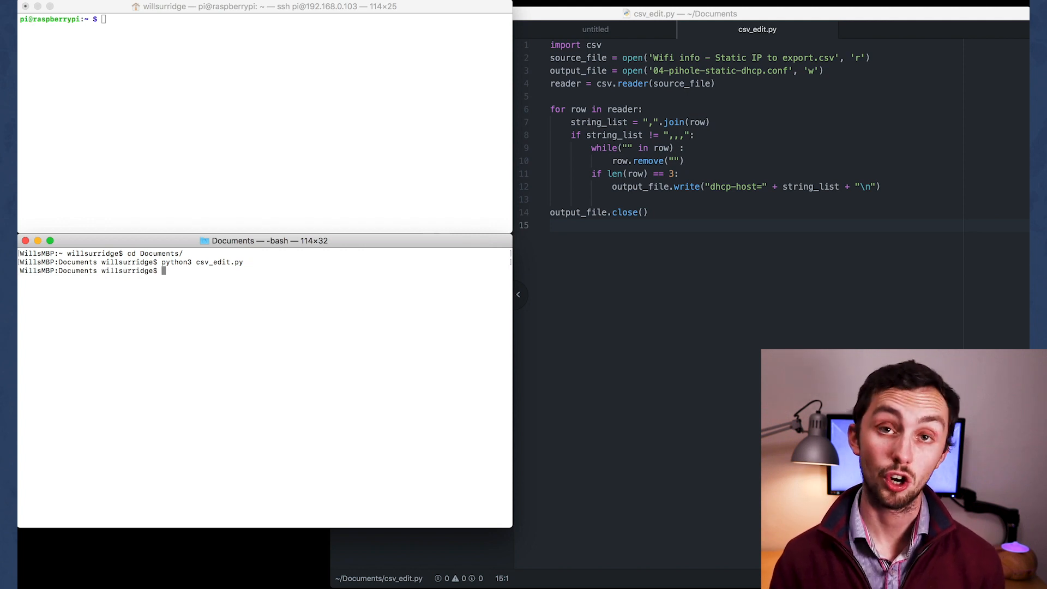
pyautogui.write('scp')
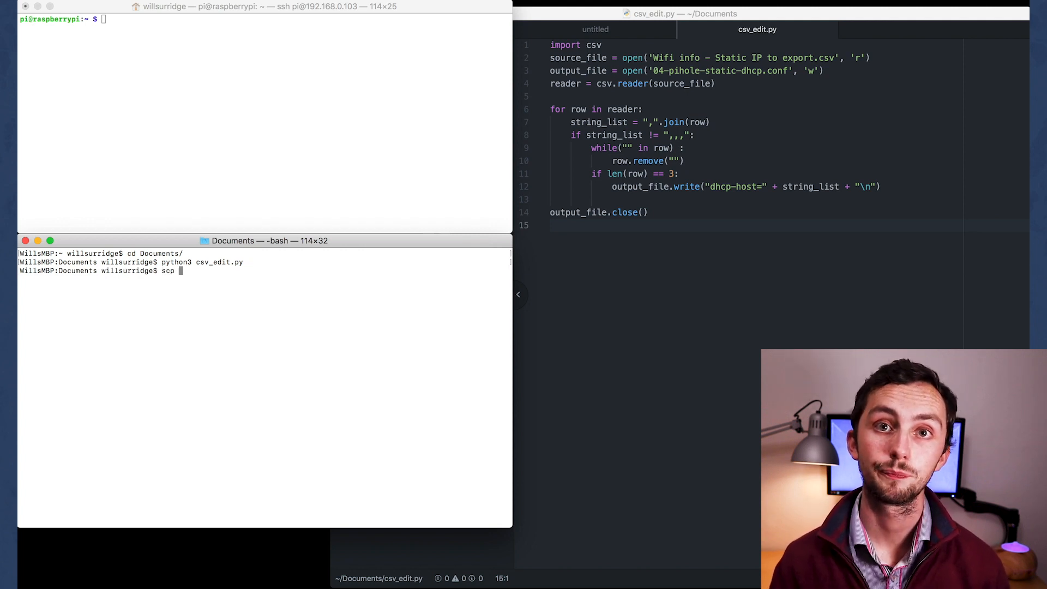
pyautogui.write('04-pihole-static-dhcp.conf')
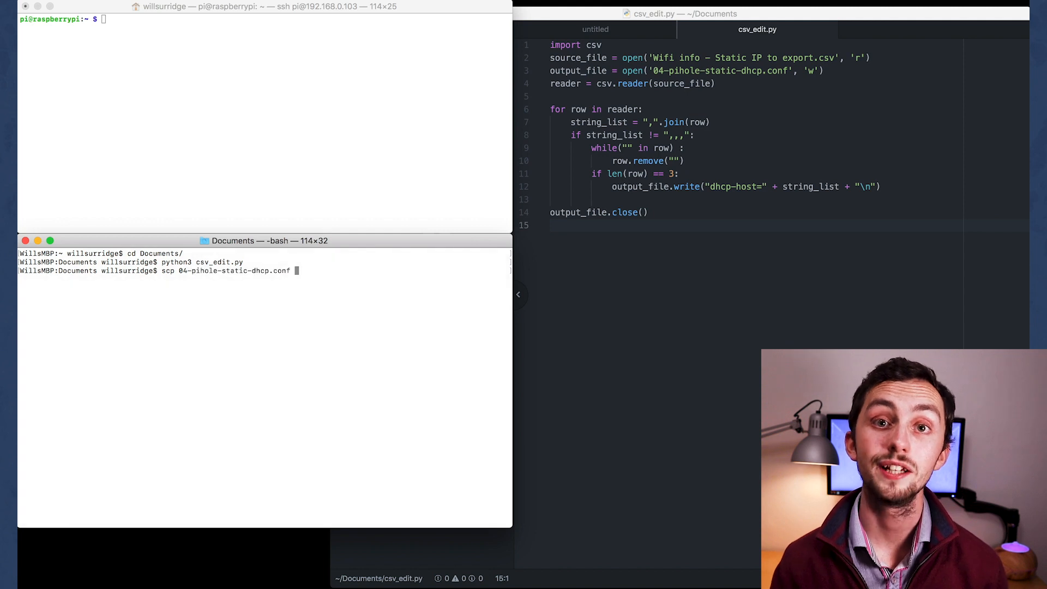
pyautogui.write('pi@192')
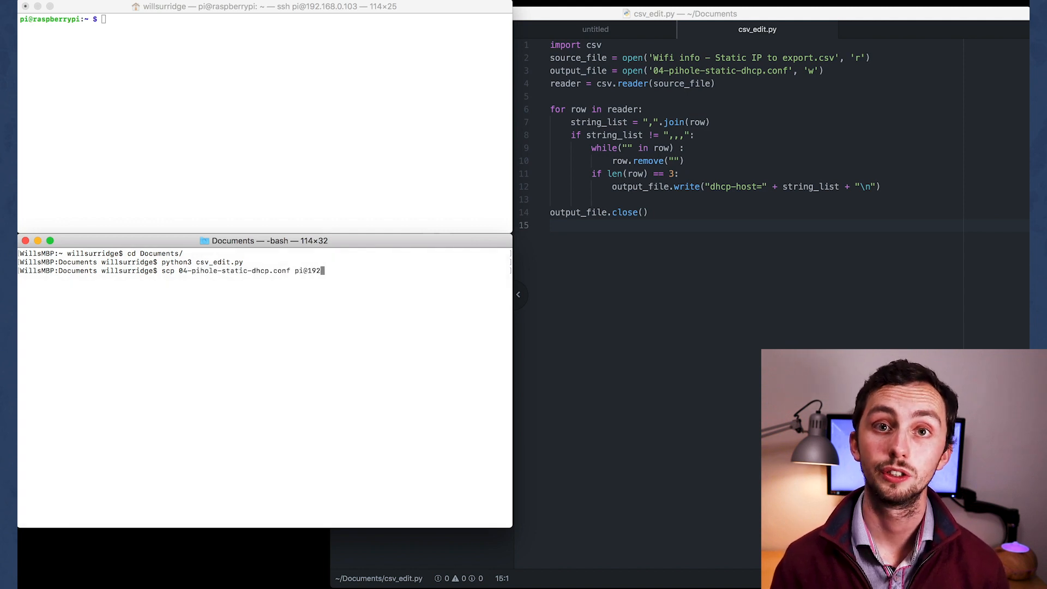
pyautogui.write('.168.0.103:')
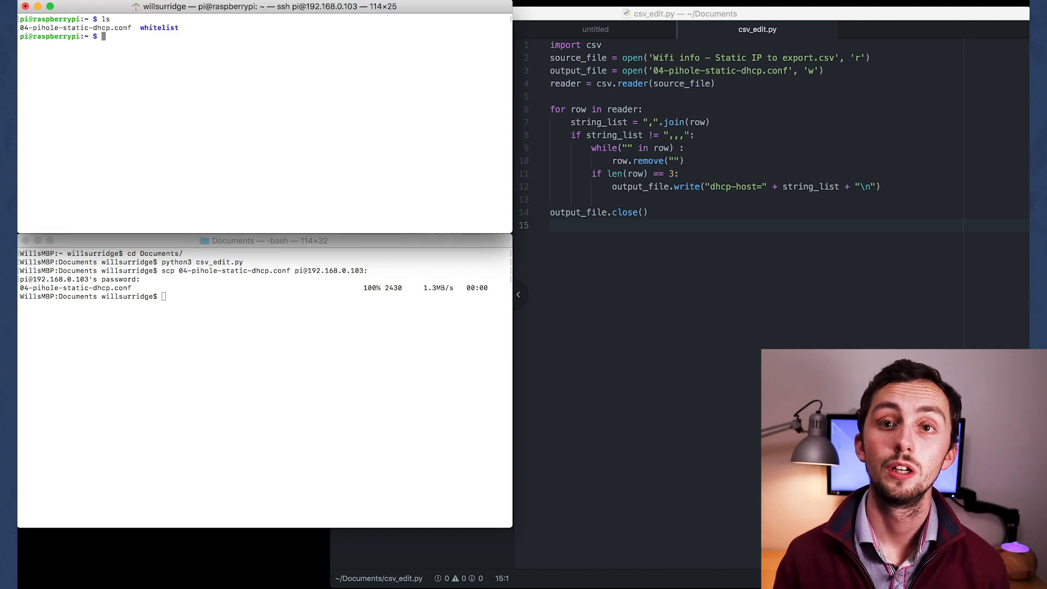
# - Move 04-pihole-static-dhcp.conf into /etc/dnsmasq.d/ with sudo mv
pyautogui.write('sudo')
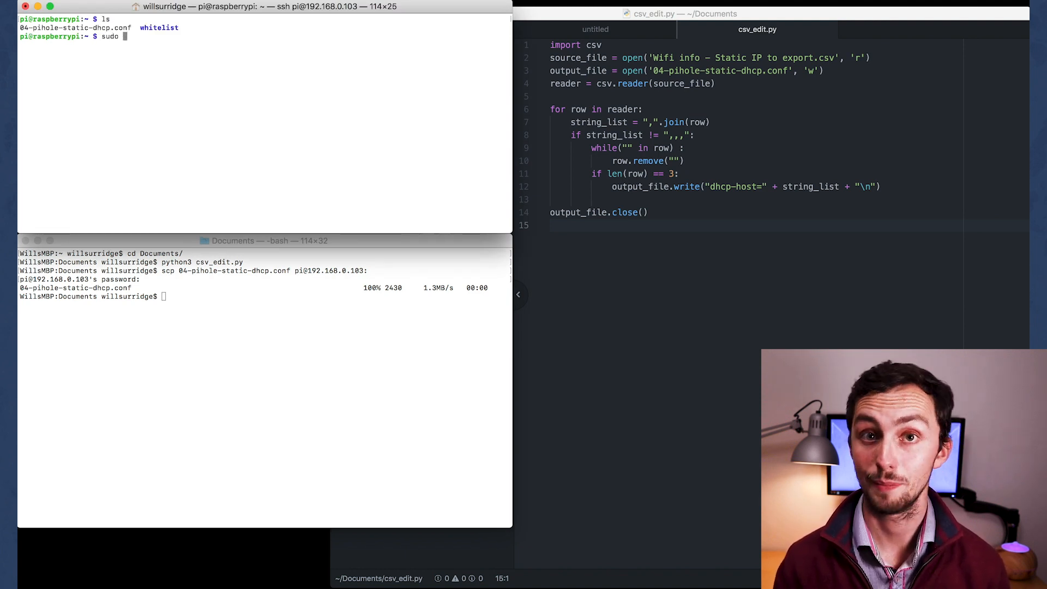
pyautogui.write('mv')
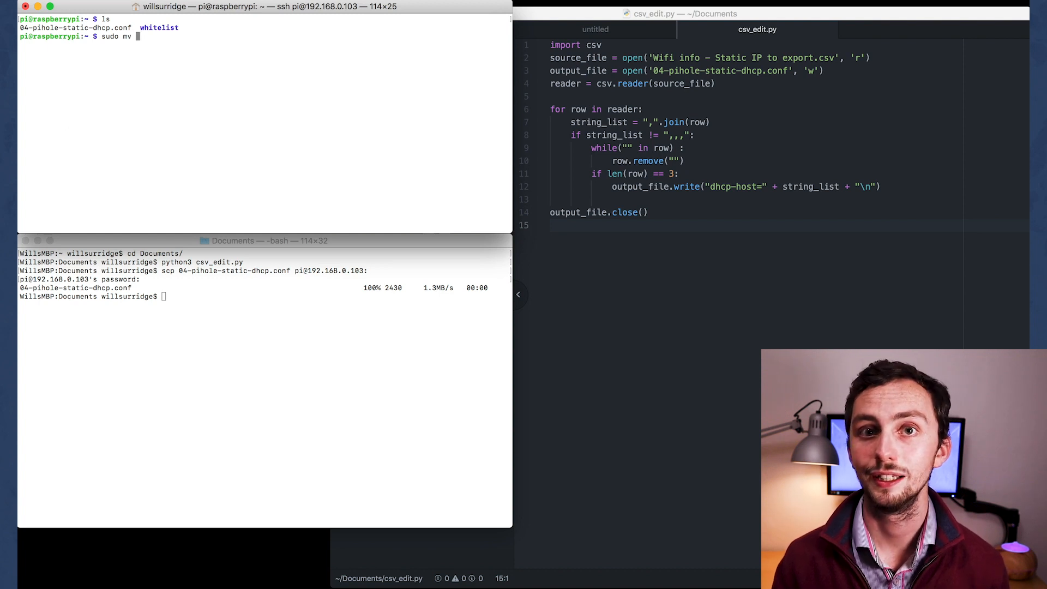
pyautogui.write('04-pihole-static-dhcp.conf')
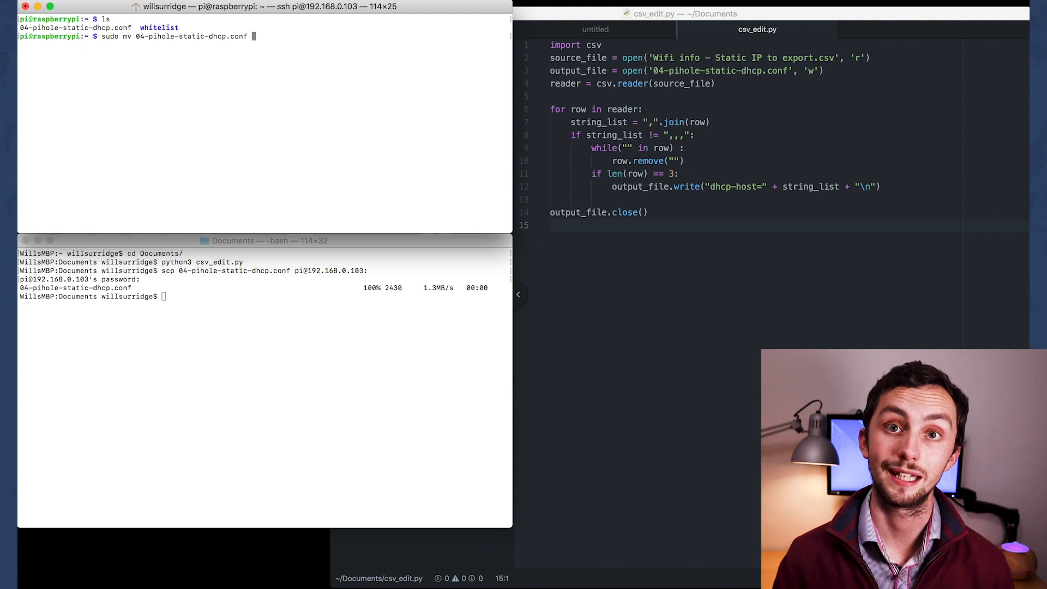
pyautogui.write('/etc/')
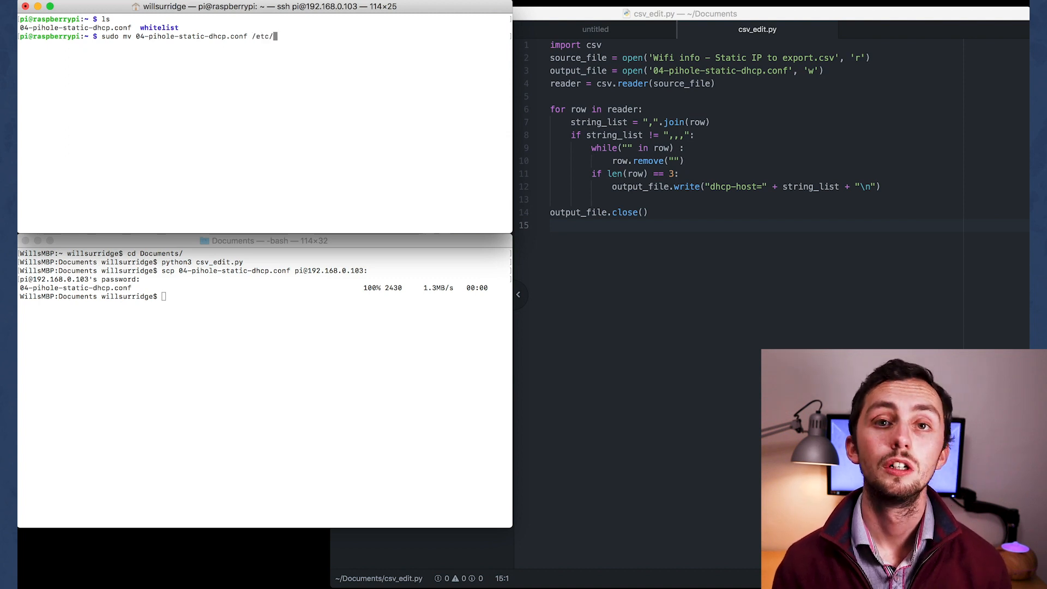
pyautogui.write('dnsma')
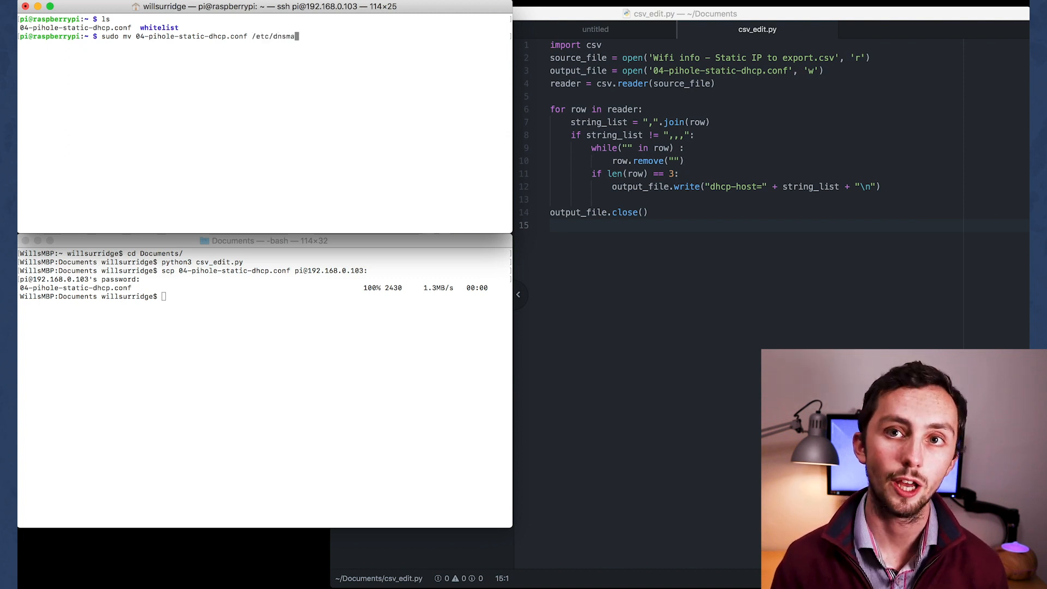
pyautogui.write('sq.d/')
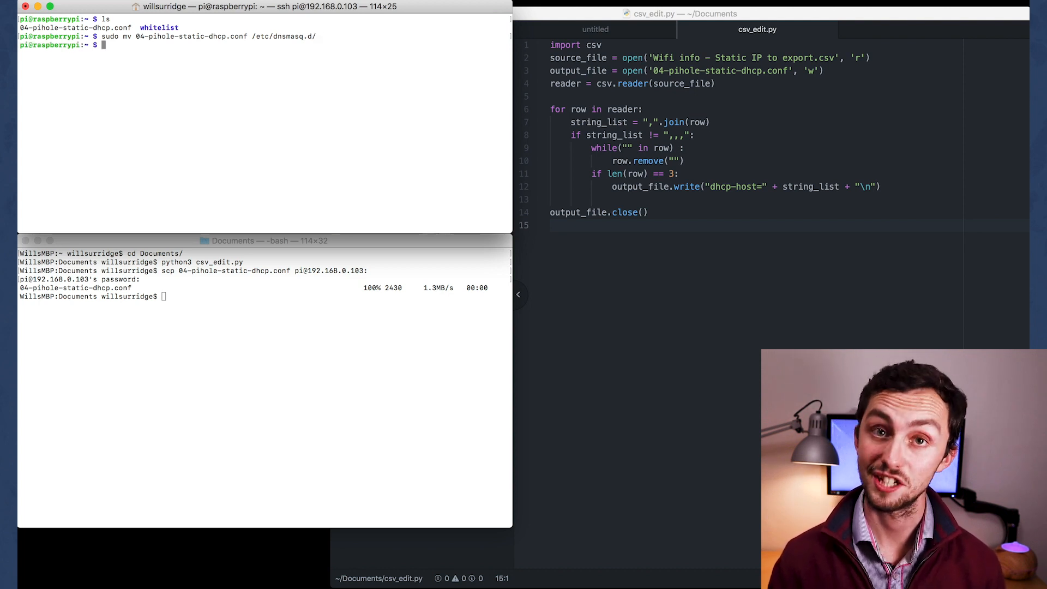
pyautogui.write('cd /e')
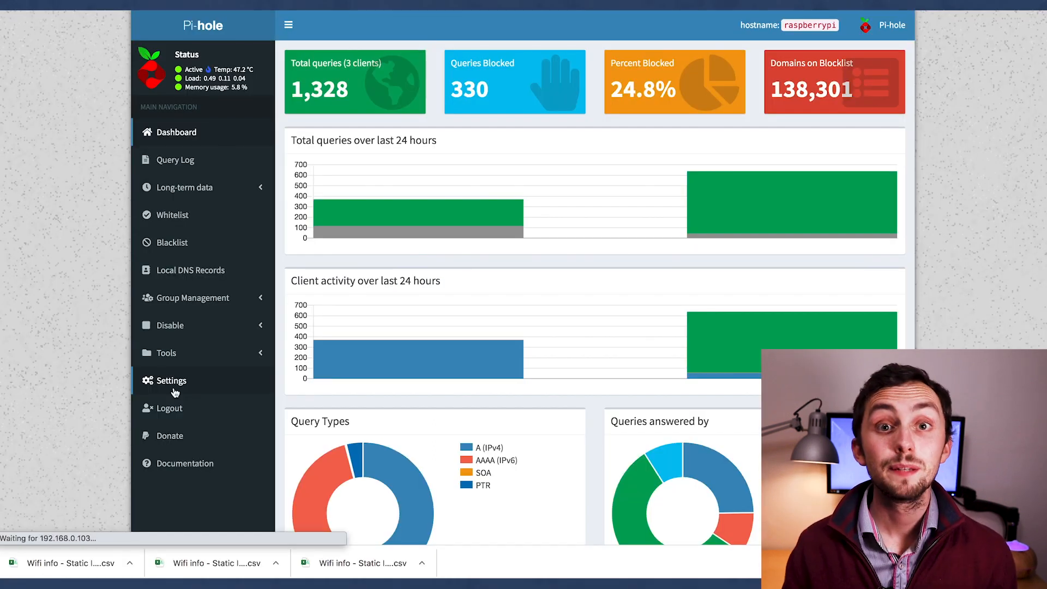
# - Show the DHCP static leases table with reservations like Amc and BedroomDoor
pyautogui.click(172, 380)
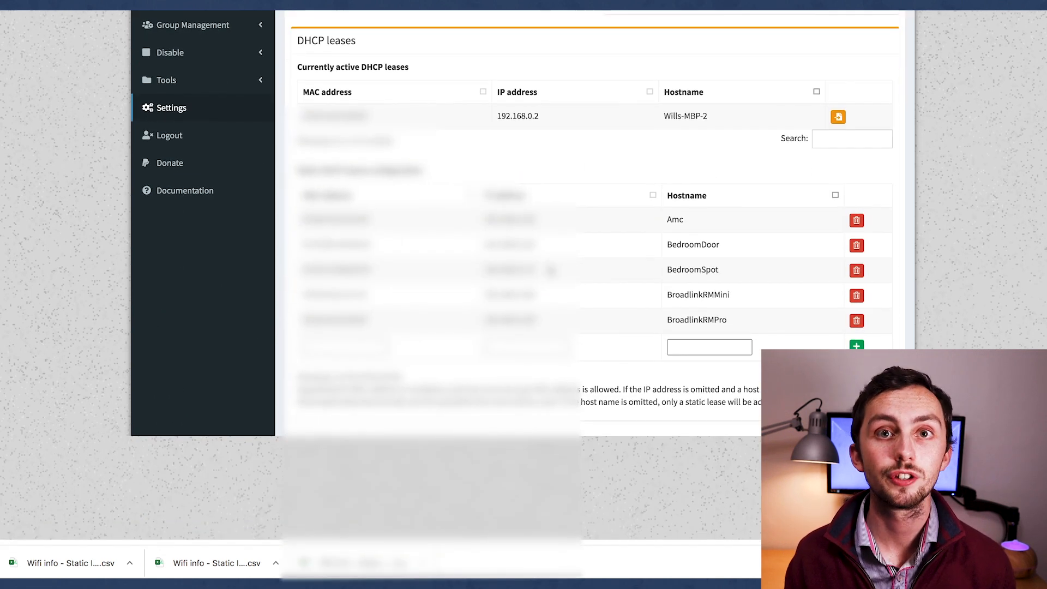
pyautogui.scroll(-3)
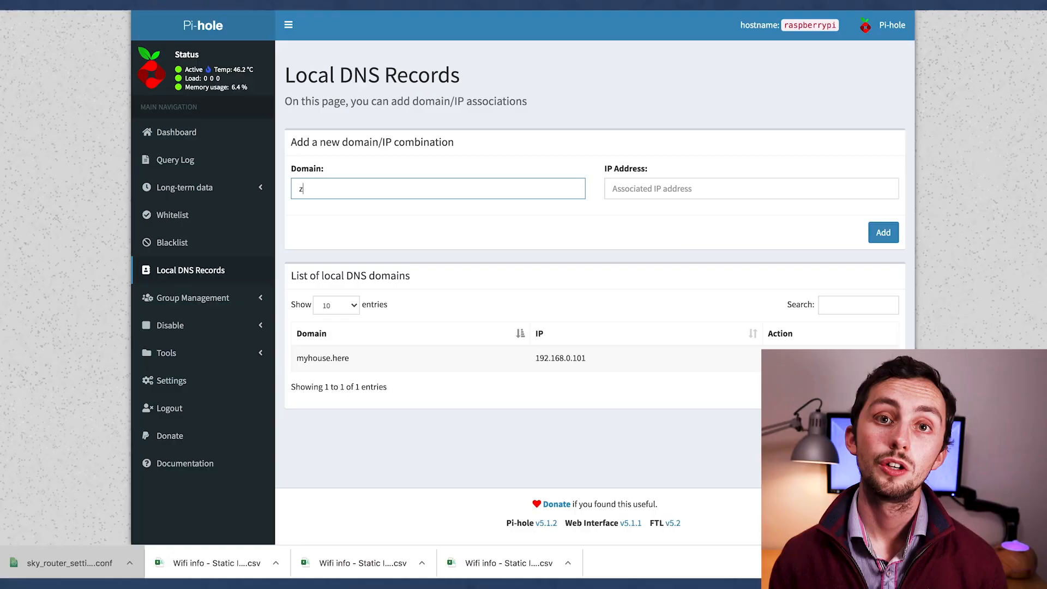
# - Add a local DNS record mapping the domain zoom.cam to IP 192.168.0.143
pyautogui.write('oom.cam')
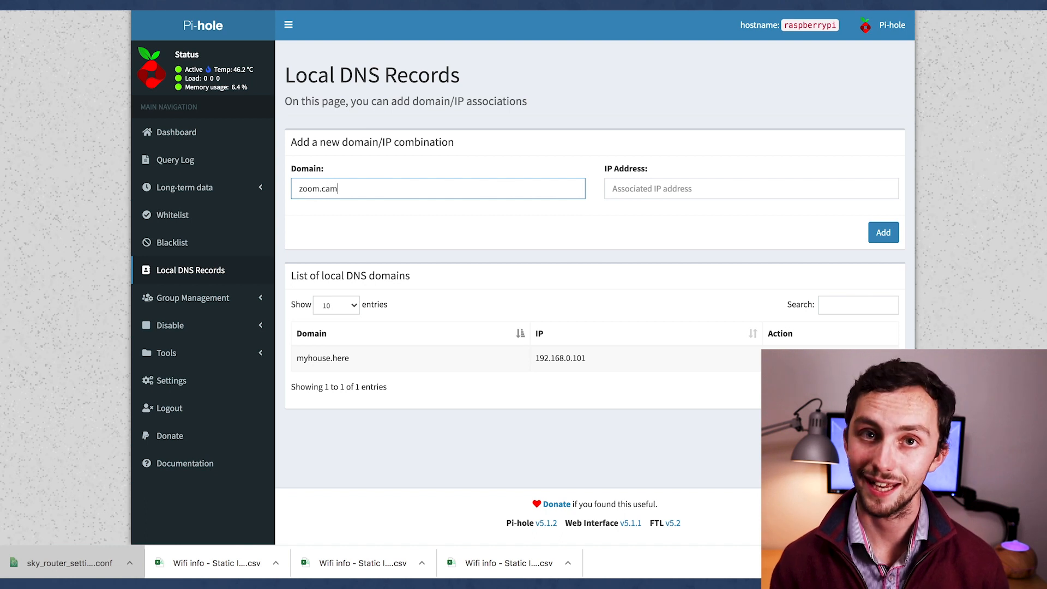
pyautogui.click(750, 188)
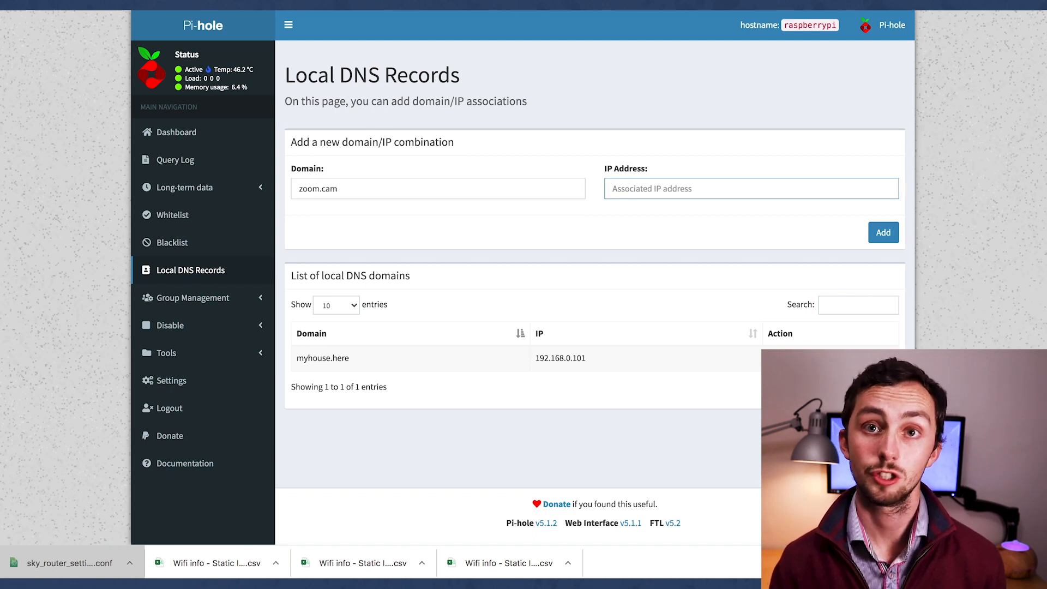
pyautogui.write('192.168.0.143')
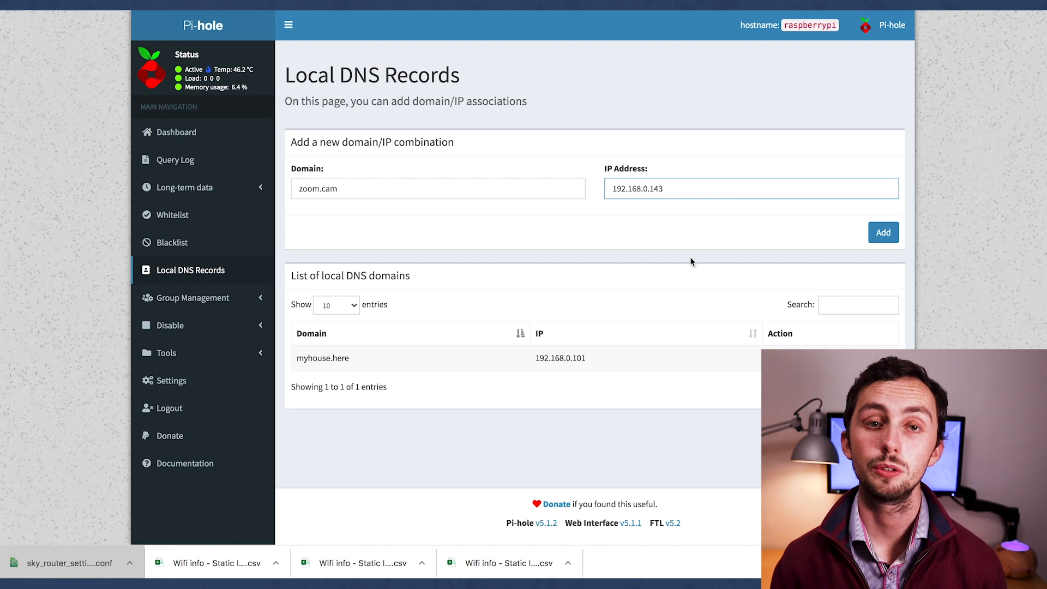
pyautogui.click(883, 232)
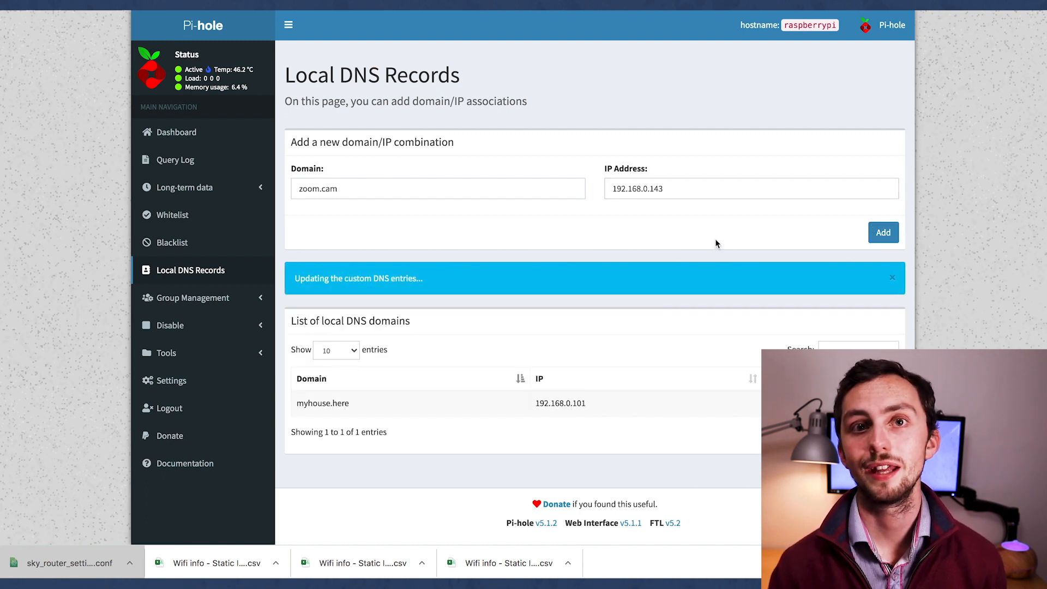
pyautogui.click(883, 232)
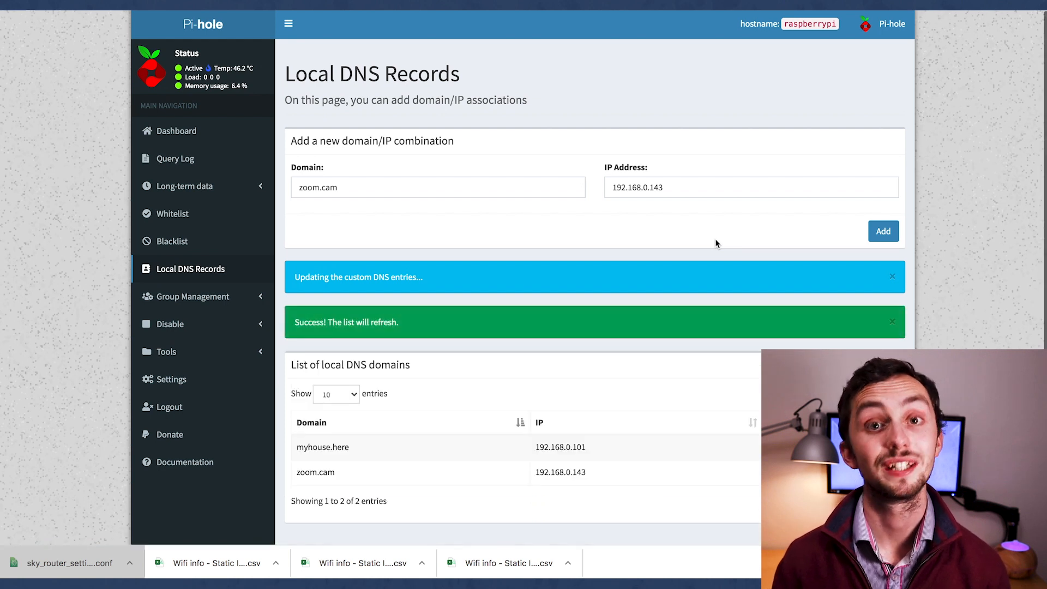
pyautogui.scroll(-3)
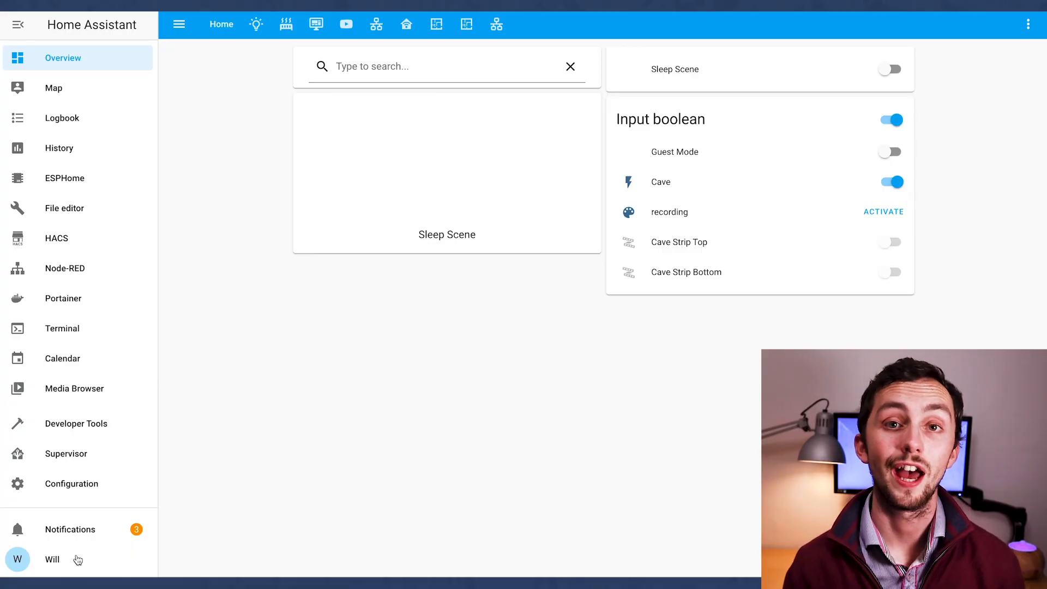
# - Add the Pi-hole integration from Integrations and begin entering the host 192.168
pyautogui.click(71, 484)
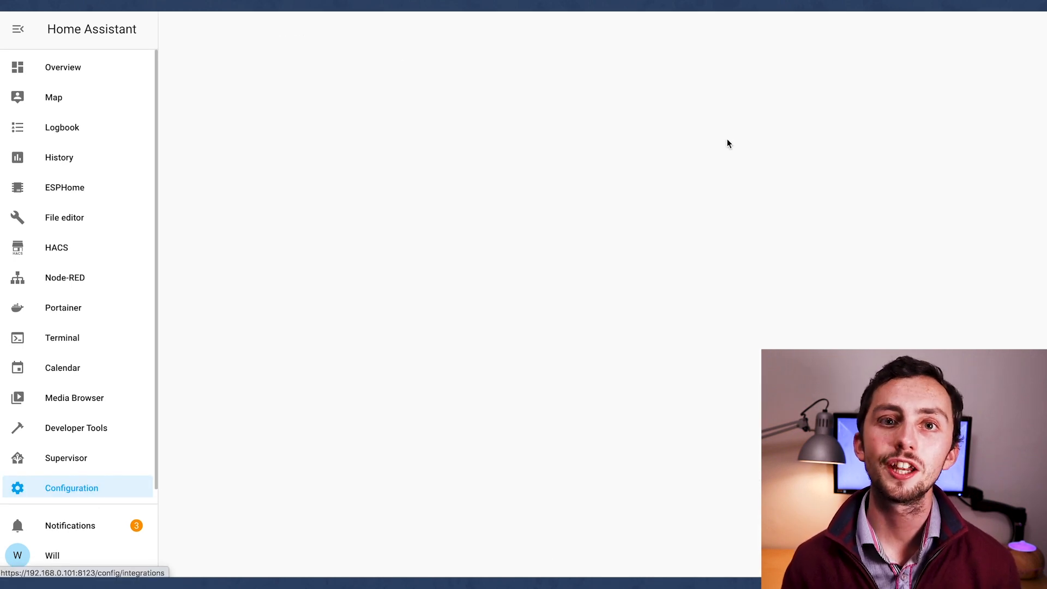
pyautogui.click(71, 487)
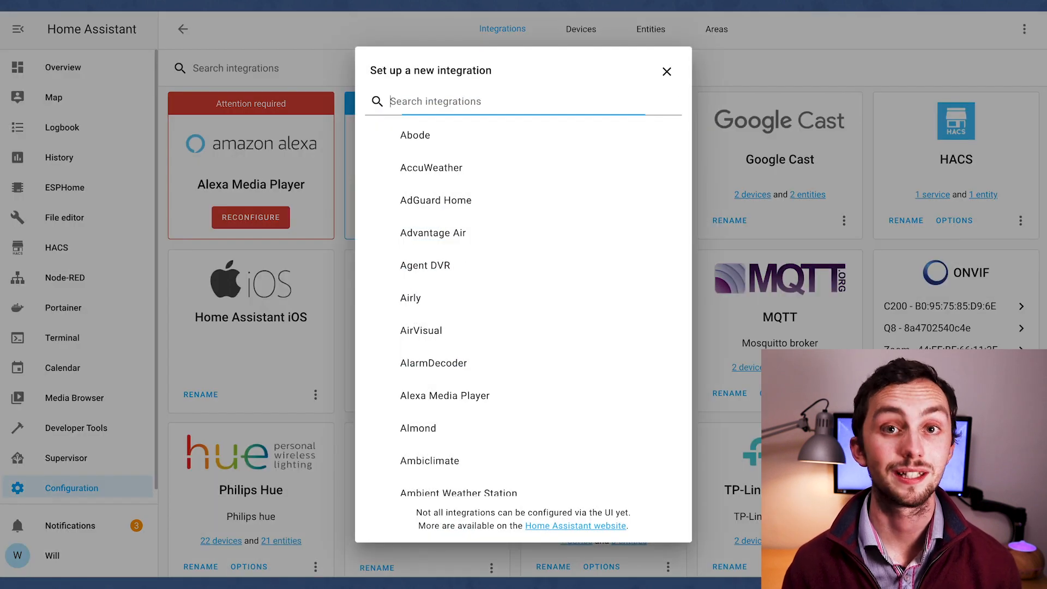
pyautogui.write('p')
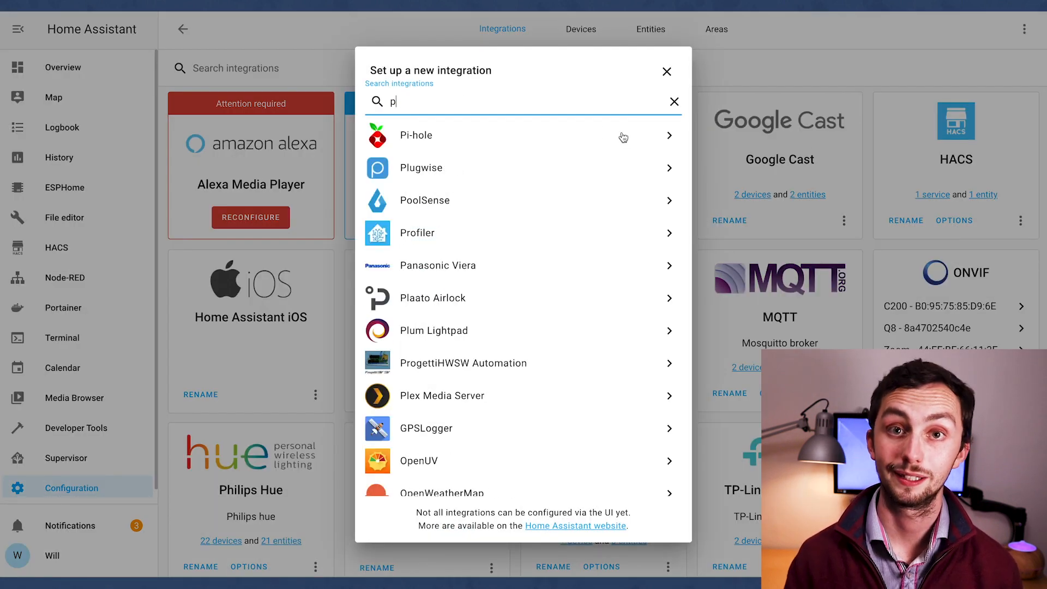
pyautogui.click(416, 135)
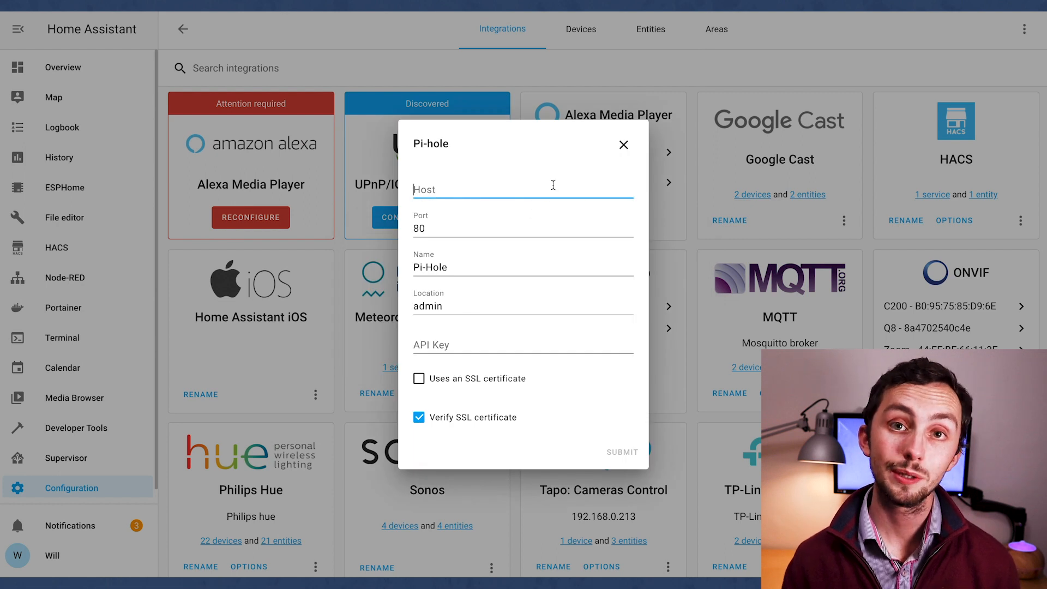
pyautogui.write('192.168')
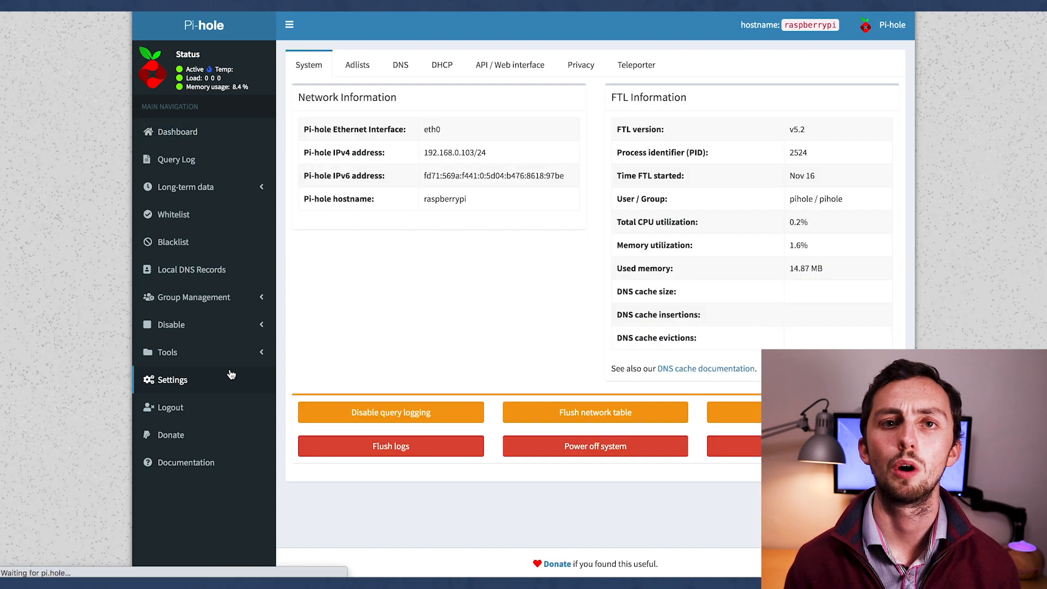
# - Go to Pi-hole's API / Web interface settings and reveal the API token
pyautogui.click(580, 65)
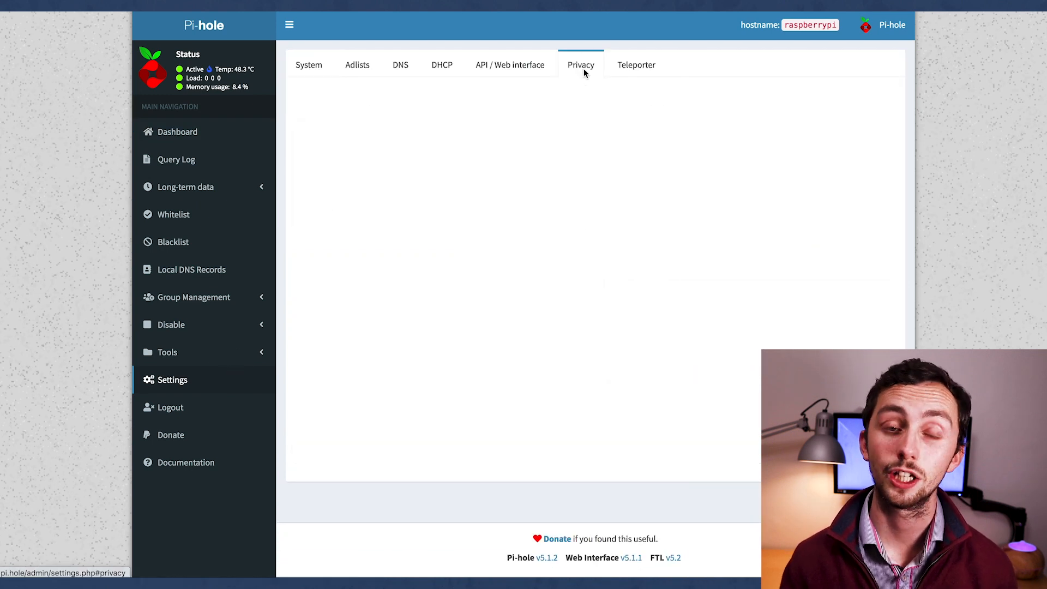
pyautogui.click(635, 64)
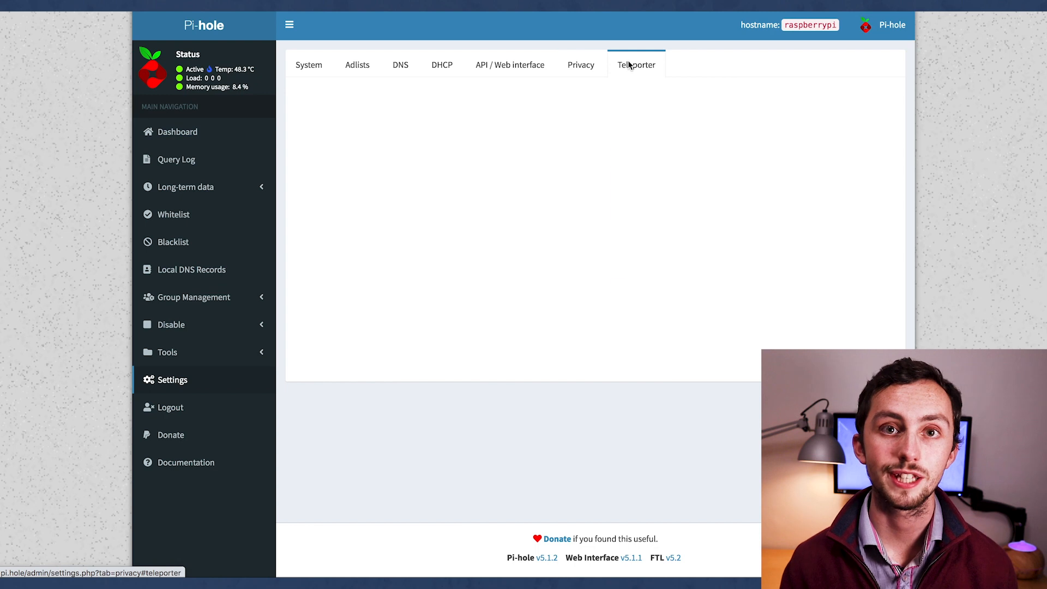
pyautogui.click(510, 64)
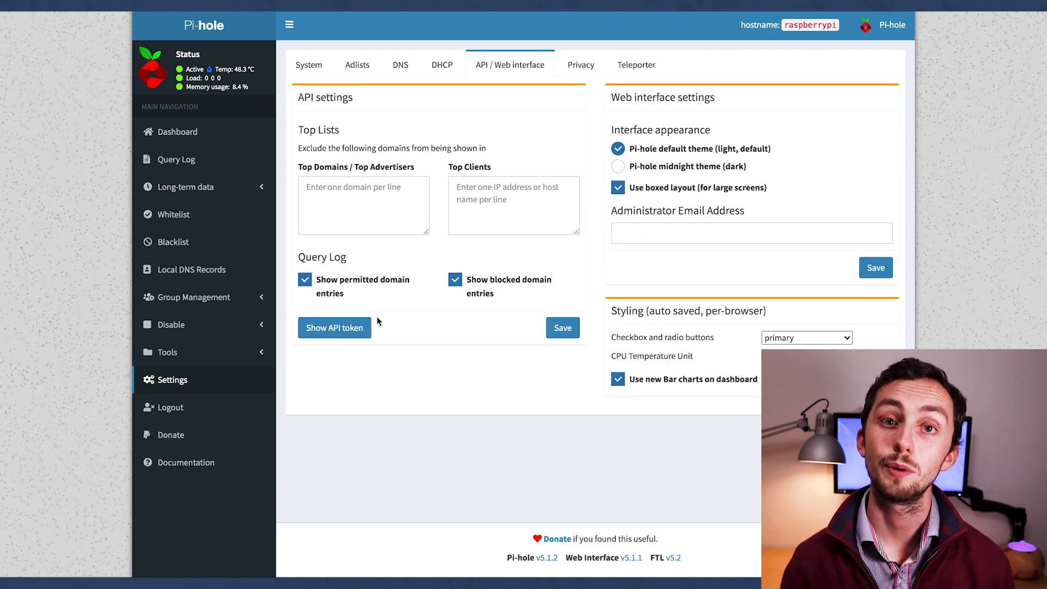
pyautogui.click(334, 327)
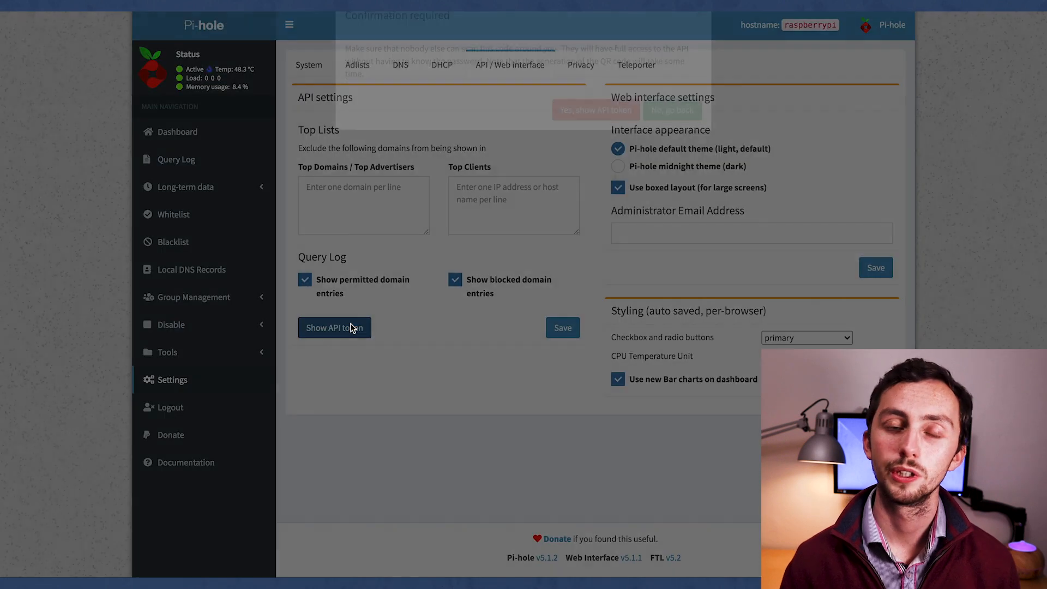
pyautogui.click(333, 328)
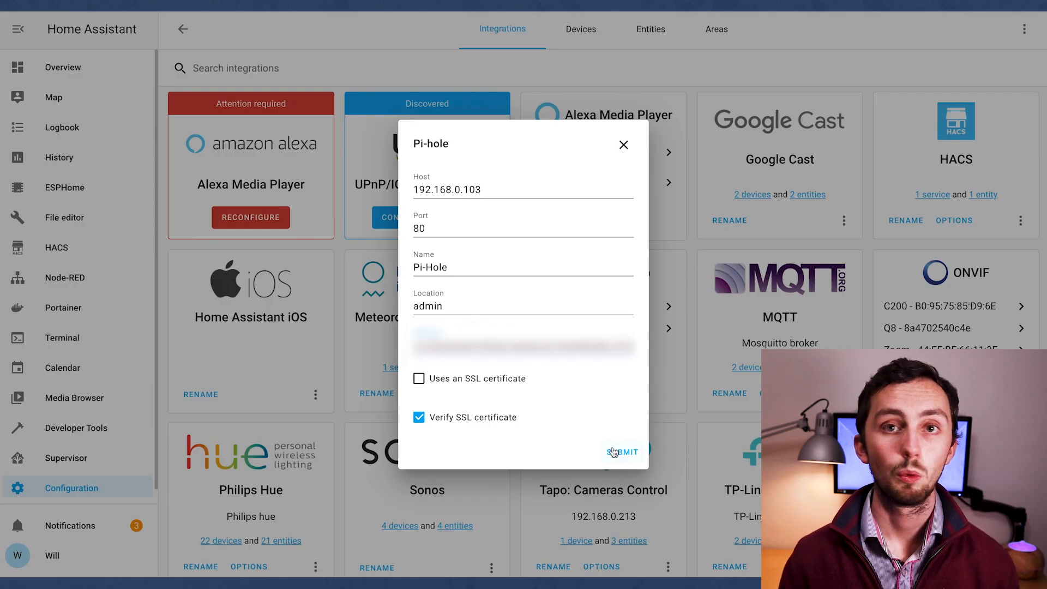
# - Submit host 192.168.0.103 with the API key and finish the Pi-hole setup
pyautogui.click(621, 451)
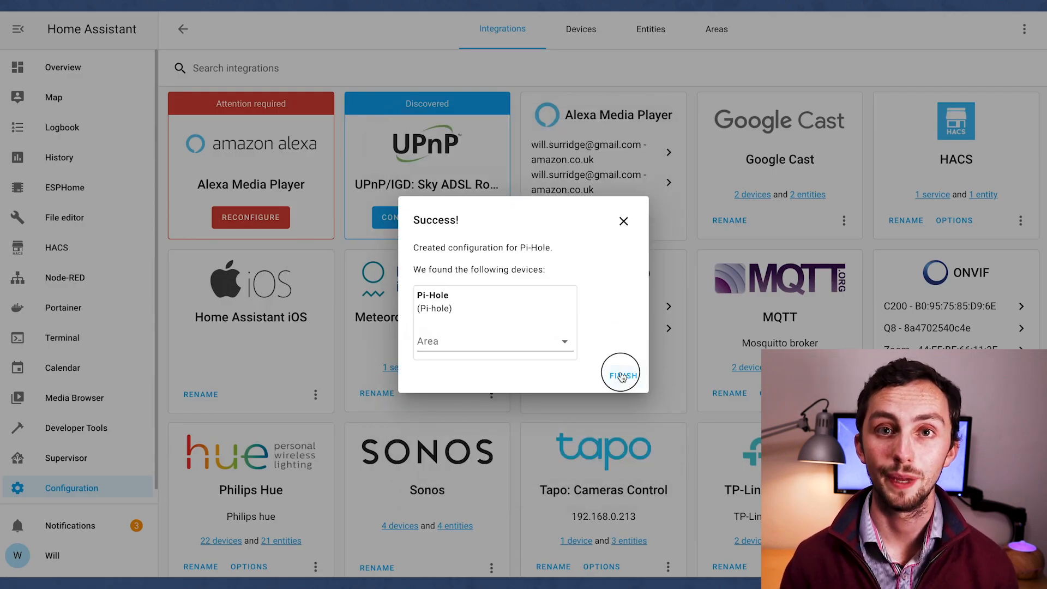
pyautogui.click(621, 372)
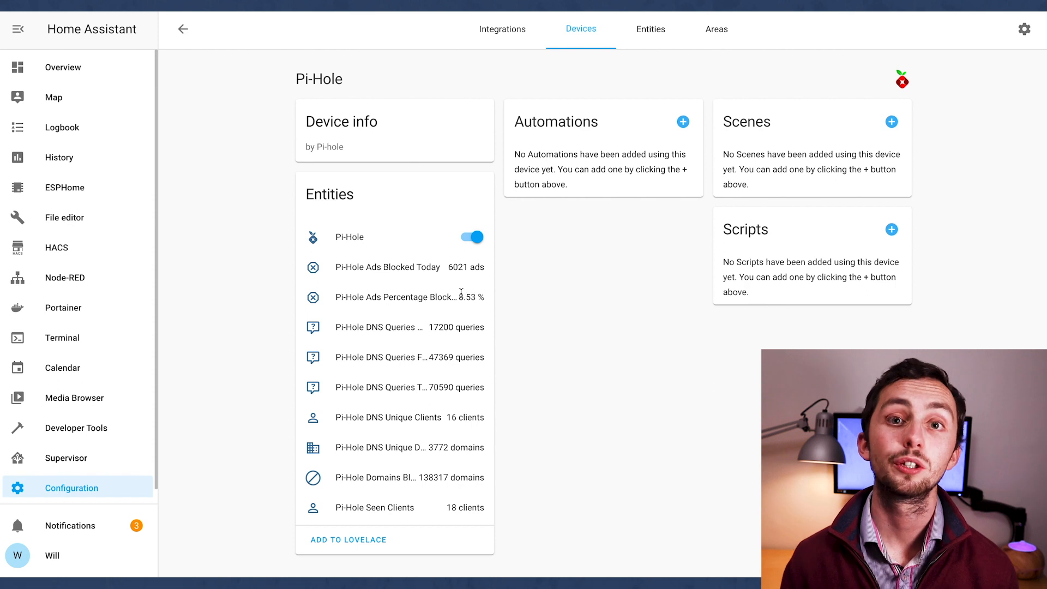
pyautogui.moveTo(450, 337)
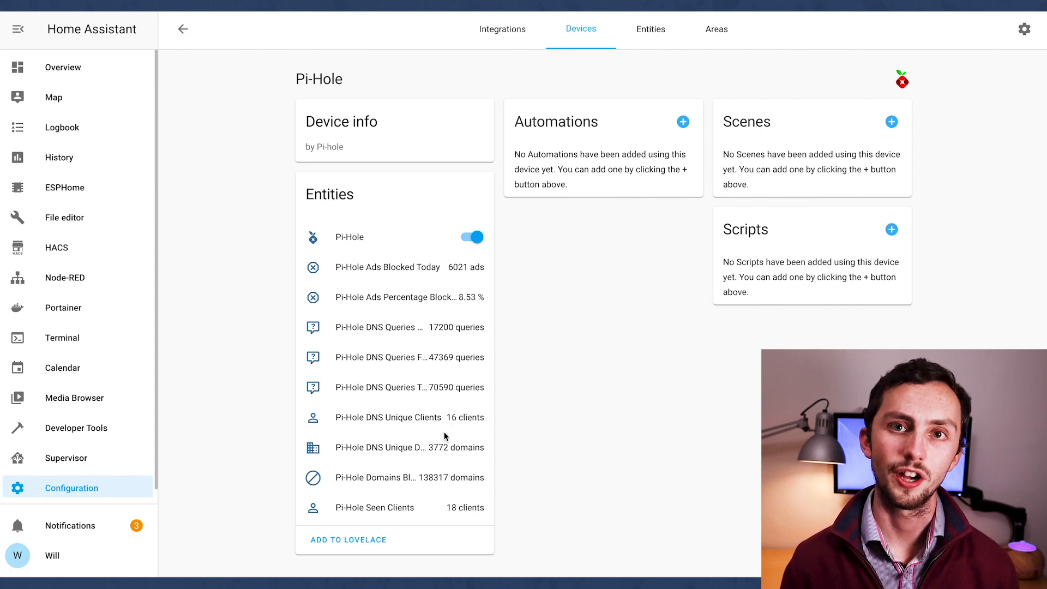
pyautogui.moveTo(511, 532)
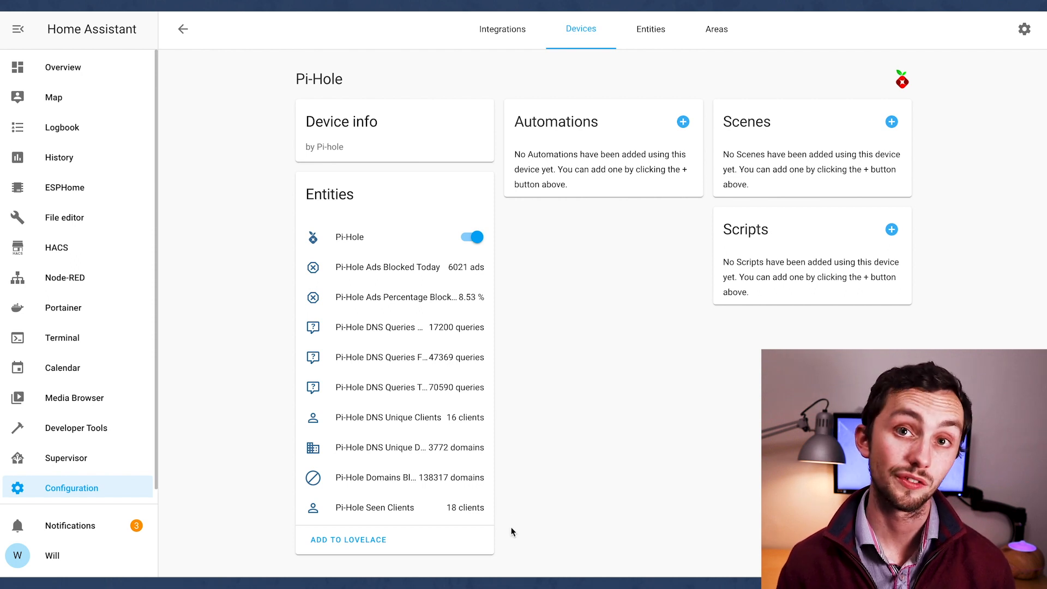